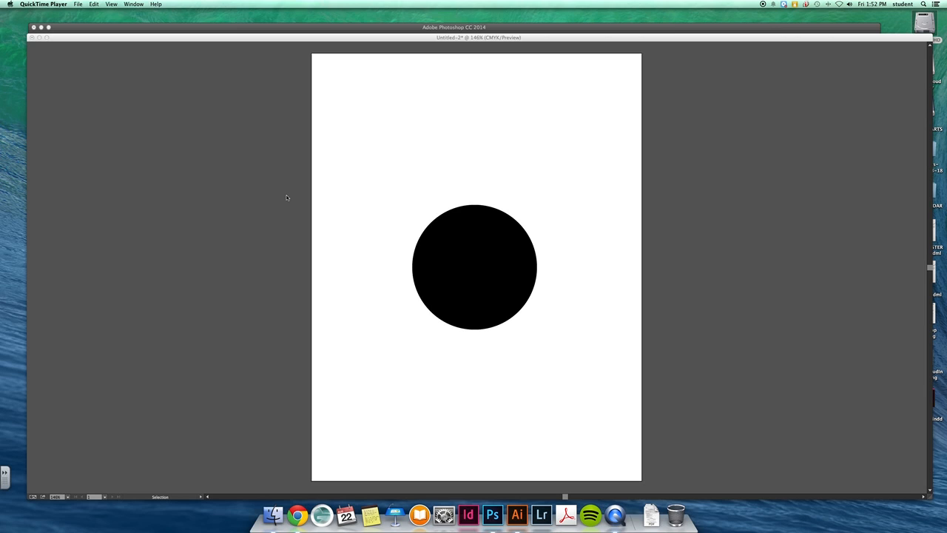
{"action": "mouse_move", "coordinate": [444, 154]}
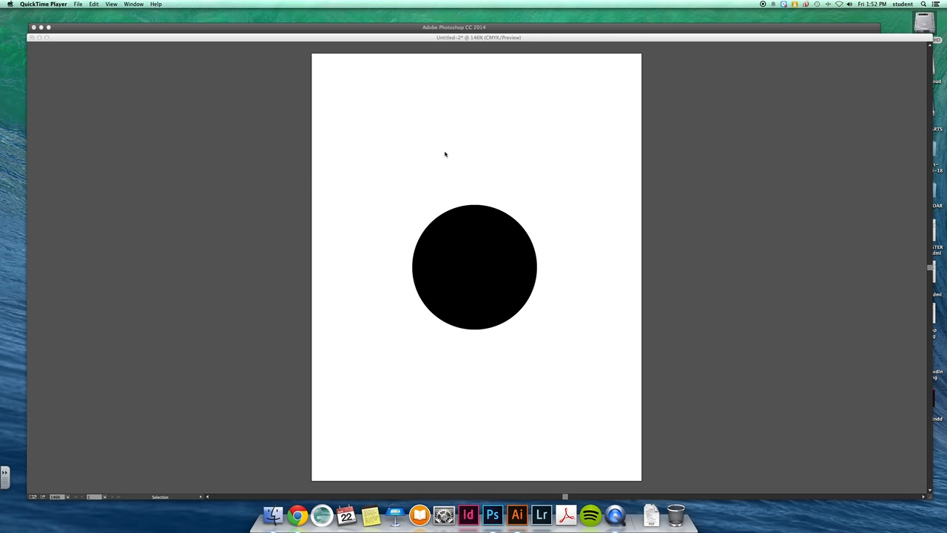
{"action": "mouse_move", "coordinate": [534, 185]}
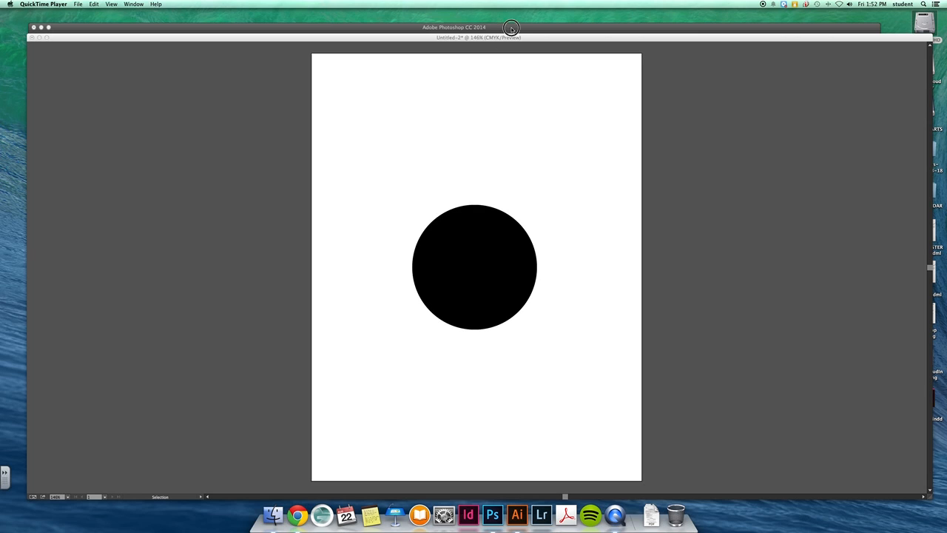
Bring the Illustrator document forward and select the black circle to inspect its edge
{"action": "left_click", "coordinate": [518, 515]}
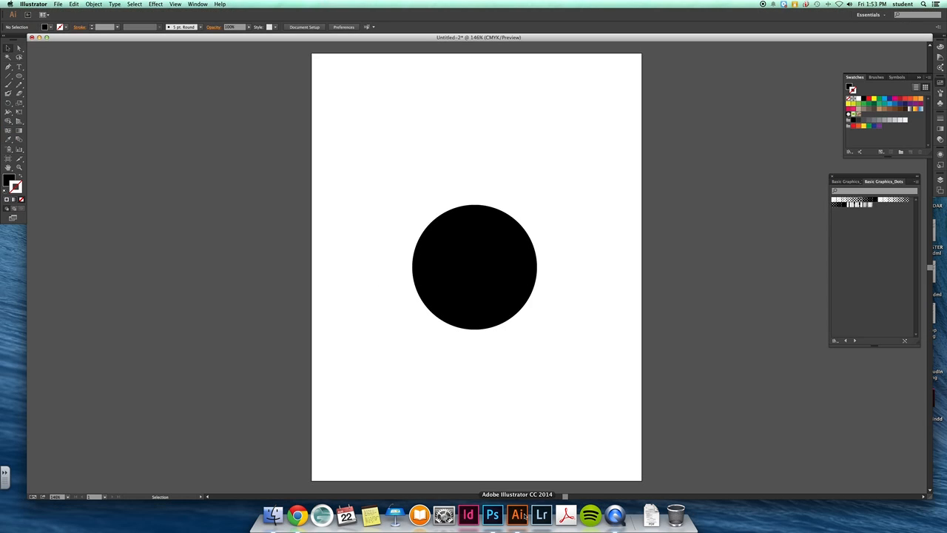
{"action": "mouse_move", "coordinate": [515, 441]}
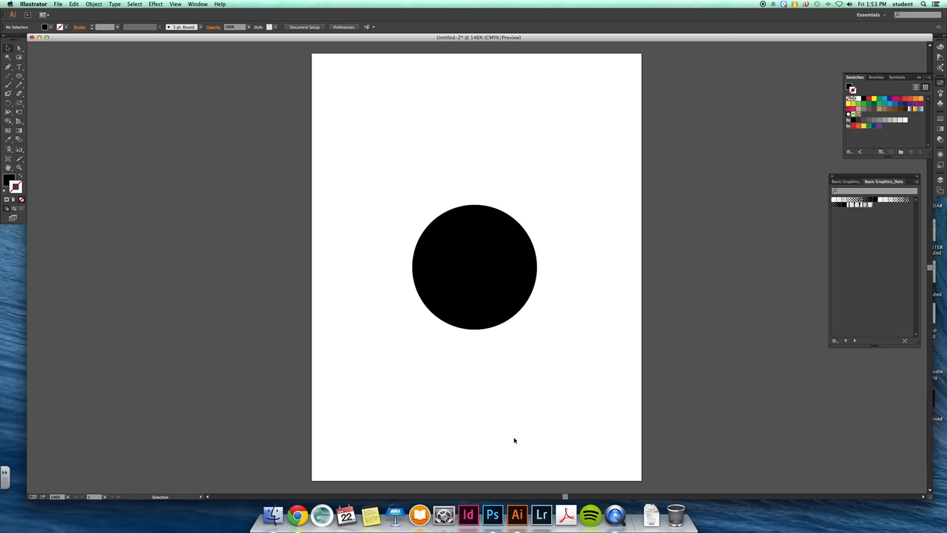
{"action": "mouse_move", "coordinate": [520, 410]}
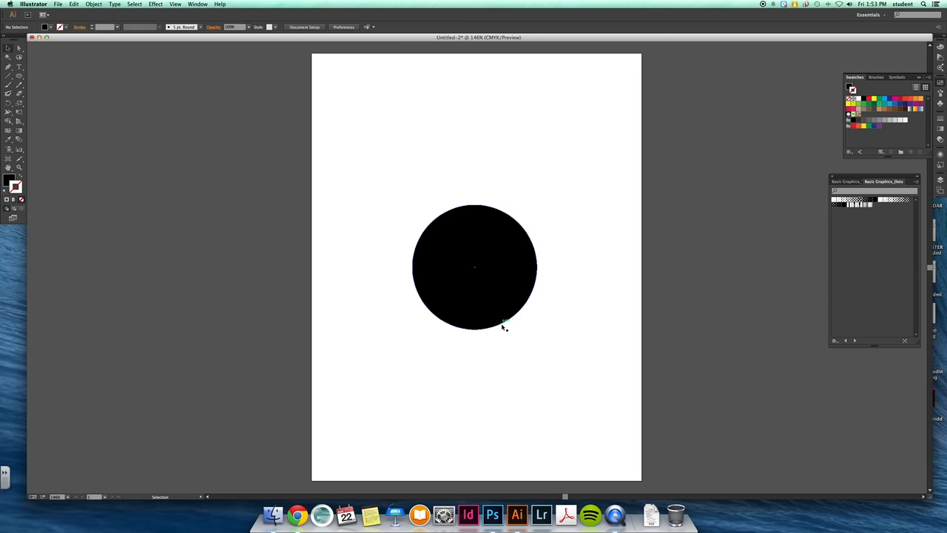
{"action": "mouse_move", "coordinate": [479, 317]}
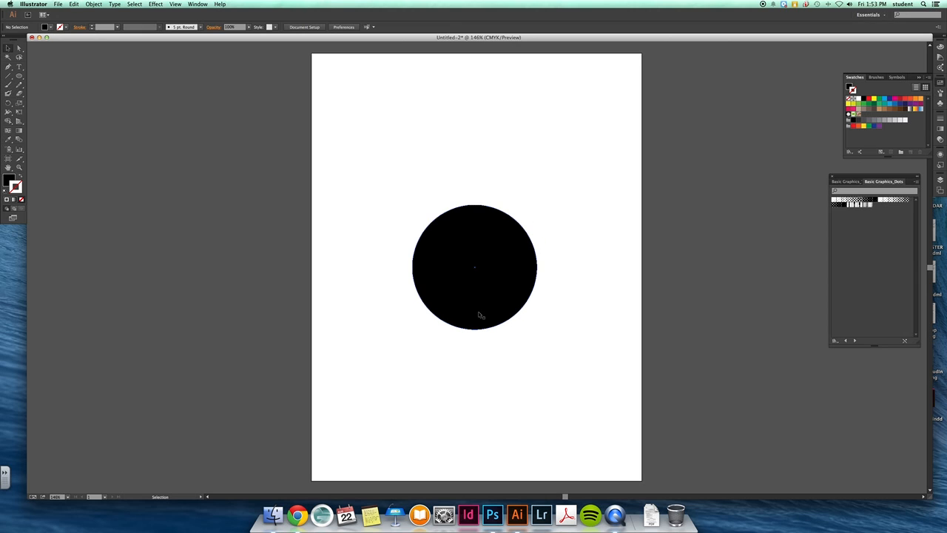
{"action": "left_click", "coordinate": [473, 266]}
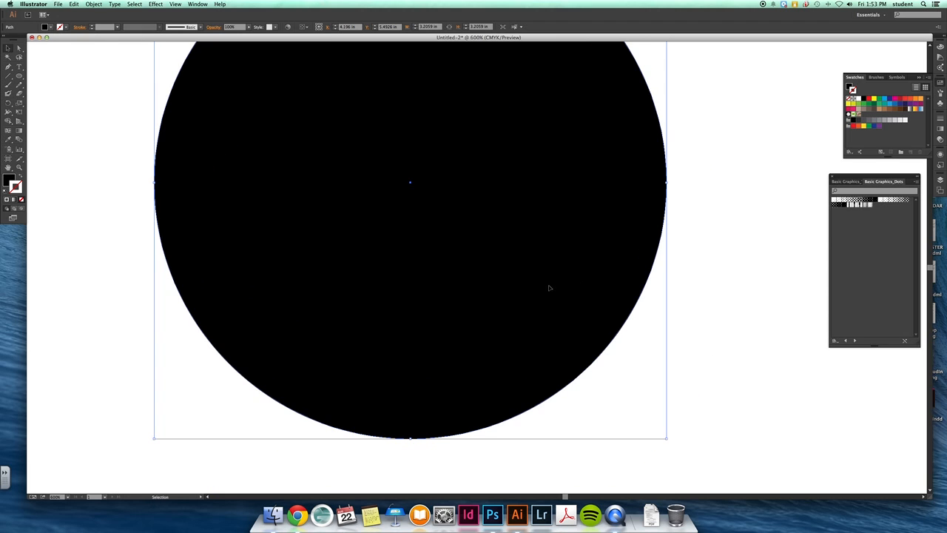
{"action": "mouse_move", "coordinate": [707, 358]}
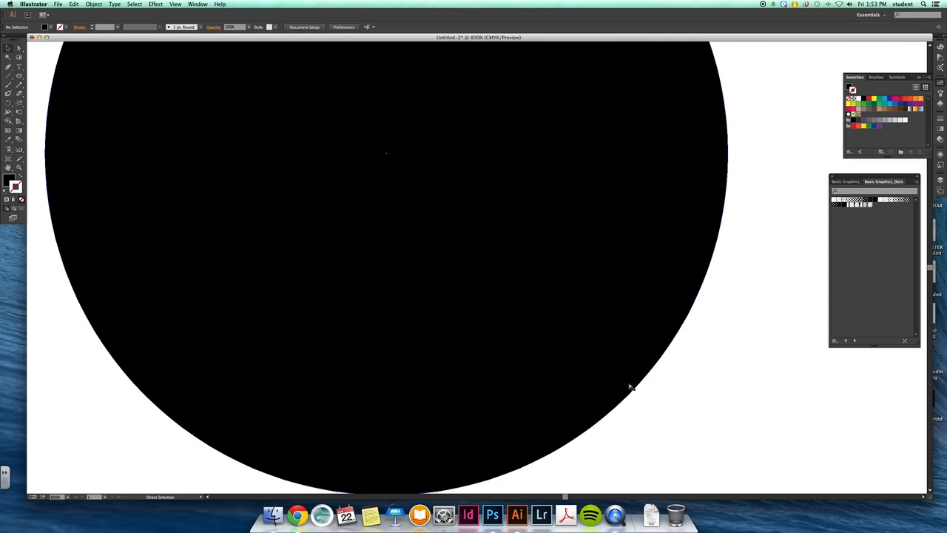
{"action": "mouse_move", "coordinate": [675, 391]}
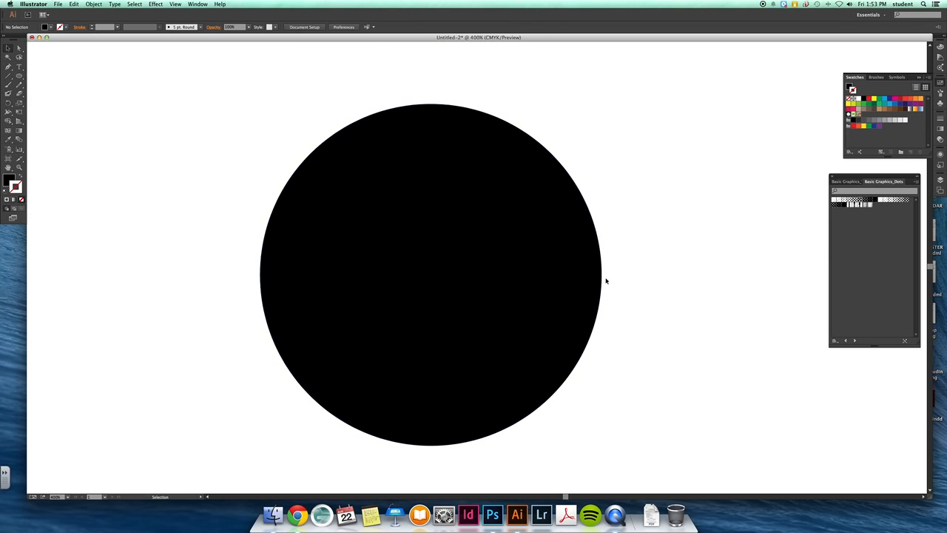
{"action": "mouse_move", "coordinate": [648, 287]}
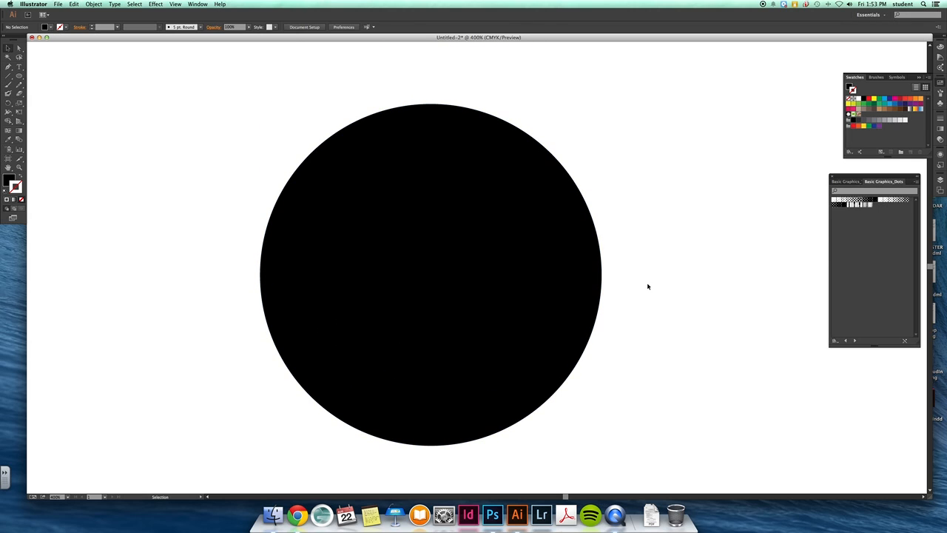
{"action": "mouse_move", "coordinate": [491, 512]}
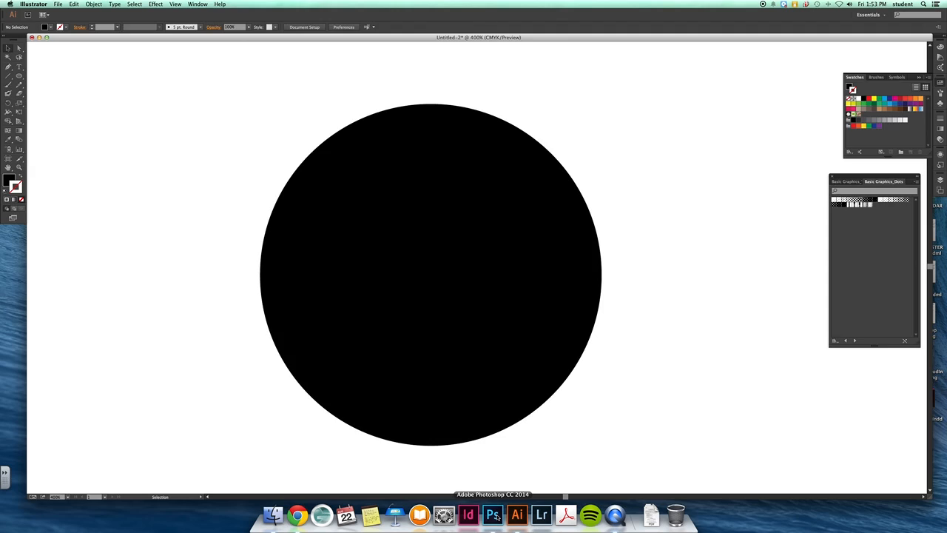
View the circle's edge in the Photoshop document, then return to the Illustrator document
{"action": "left_click", "coordinate": [492, 515]}
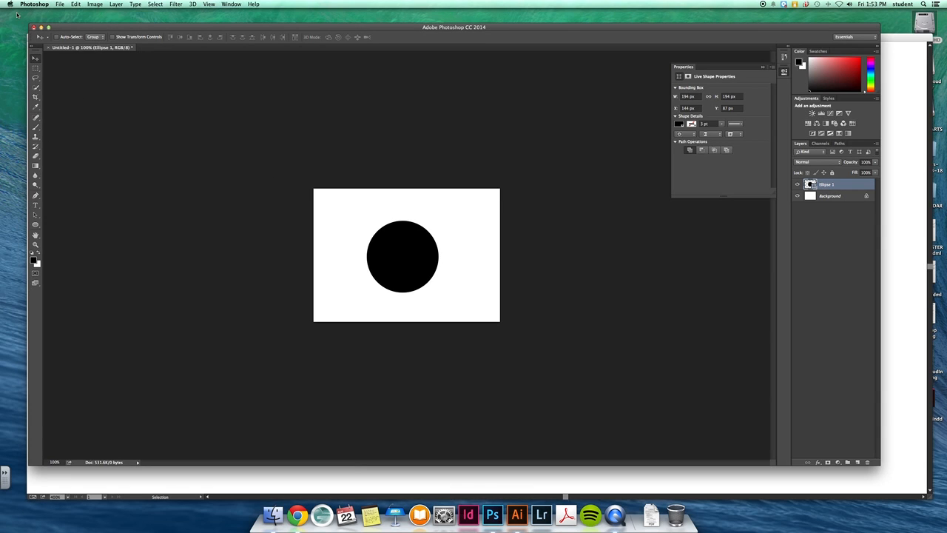
{"action": "mouse_move", "coordinate": [402, 271]}
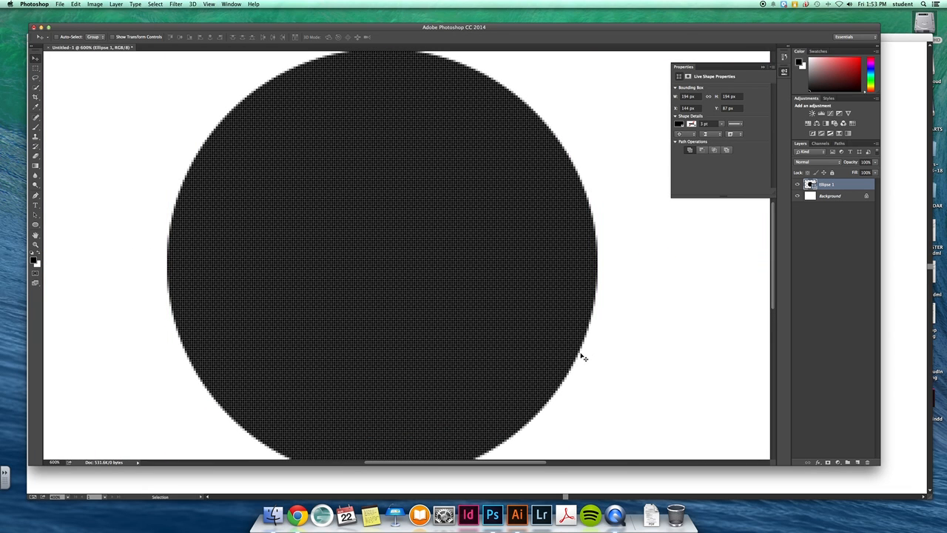
{"action": "mouse_move", "coordinate": [565, 229]}
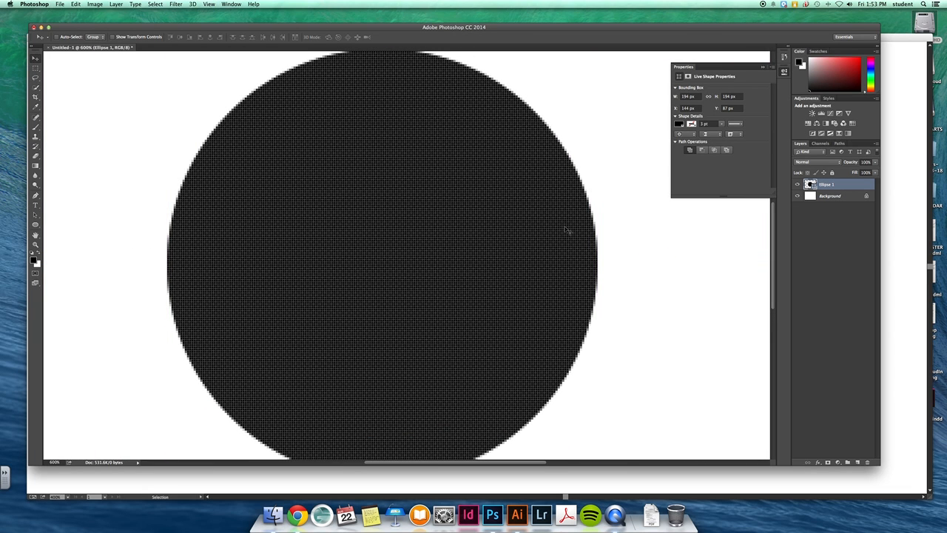
{"action": "mouse_move", "coordinate": [382, 170]}
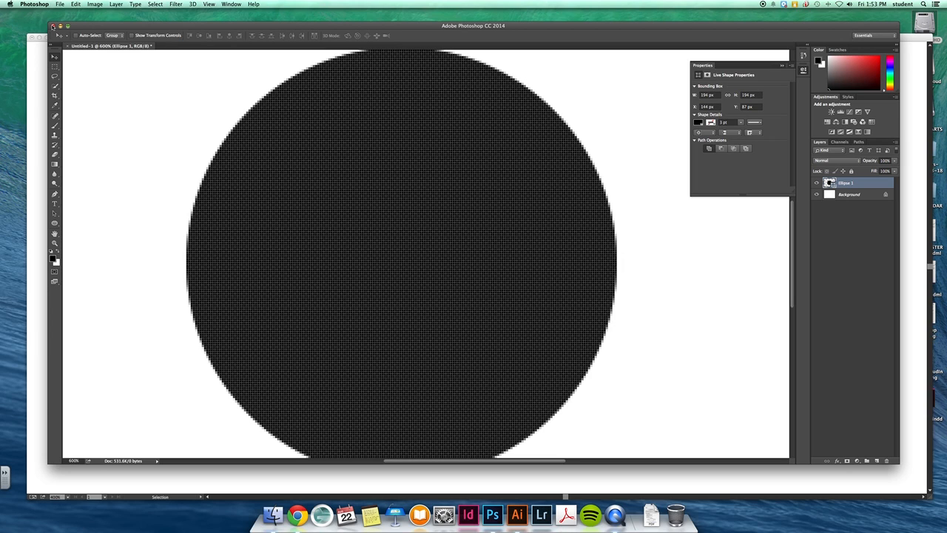
{"action": "left_click", "coordinate": [517, 515]}
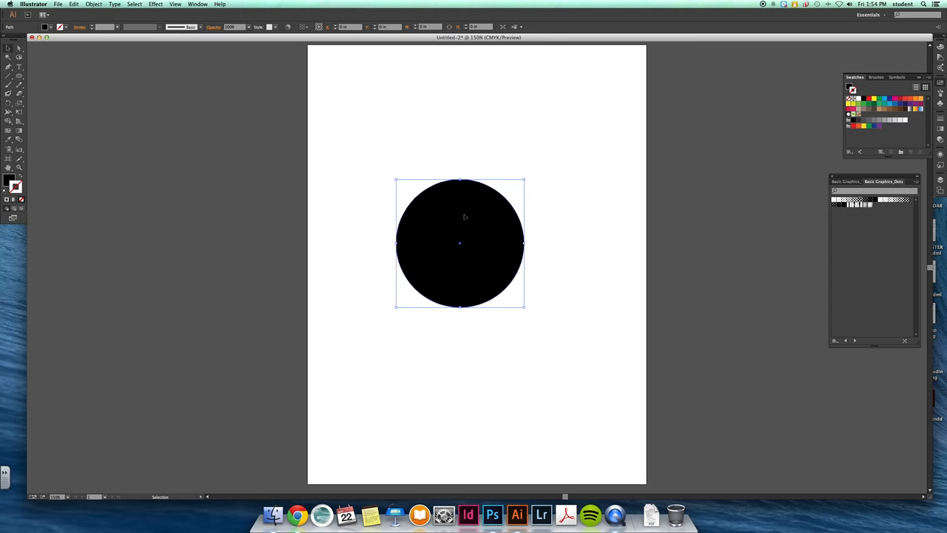
Delete the black circle and switch to a type tool
{"action": "key", "text": "delete"}
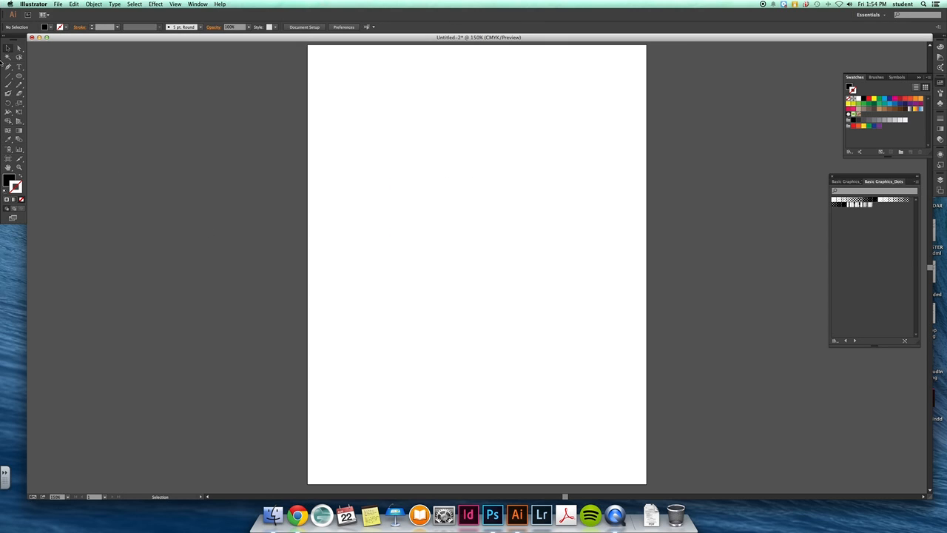
{"action": "mouse_move", "coordinate": [59, 139]}
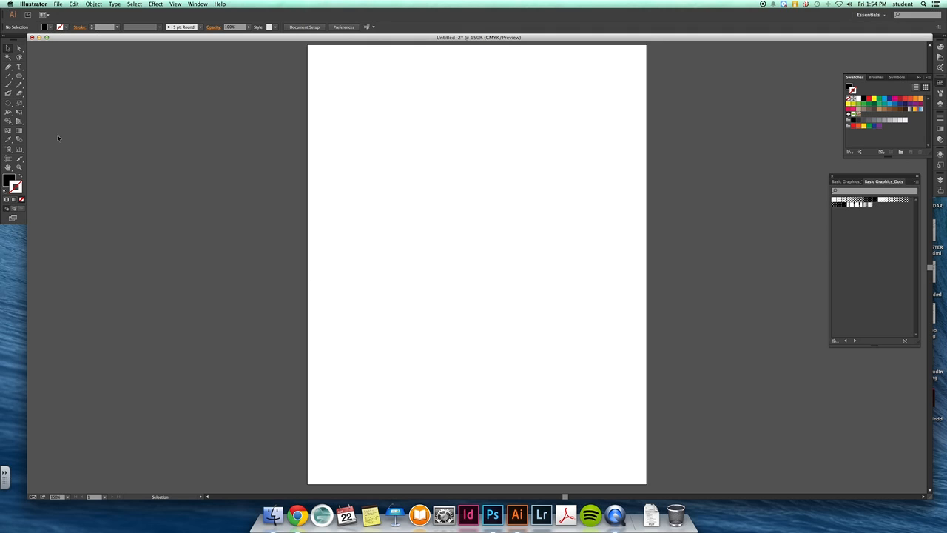
{"action": "mouse_move", "coordinate": [18, 74]}
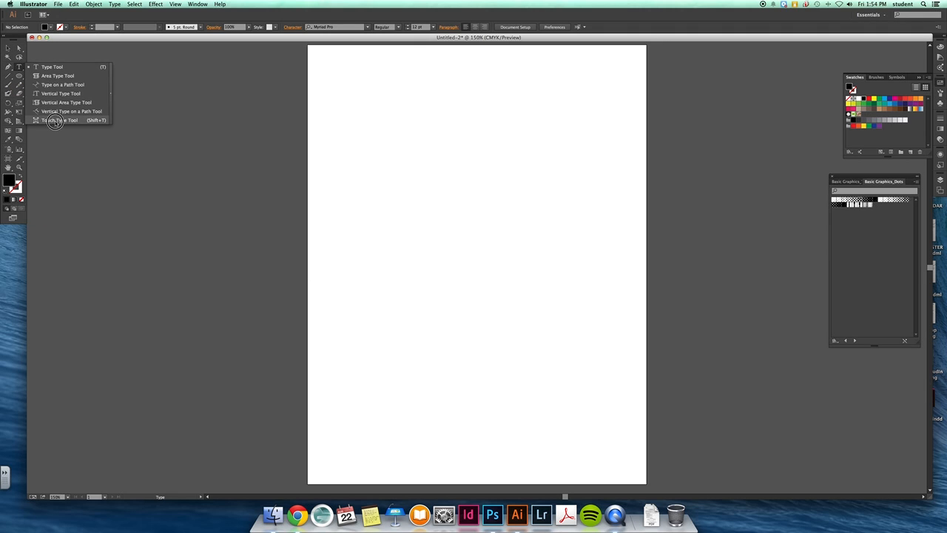
{"action": "left_click", "coordinate": [56, 120]}
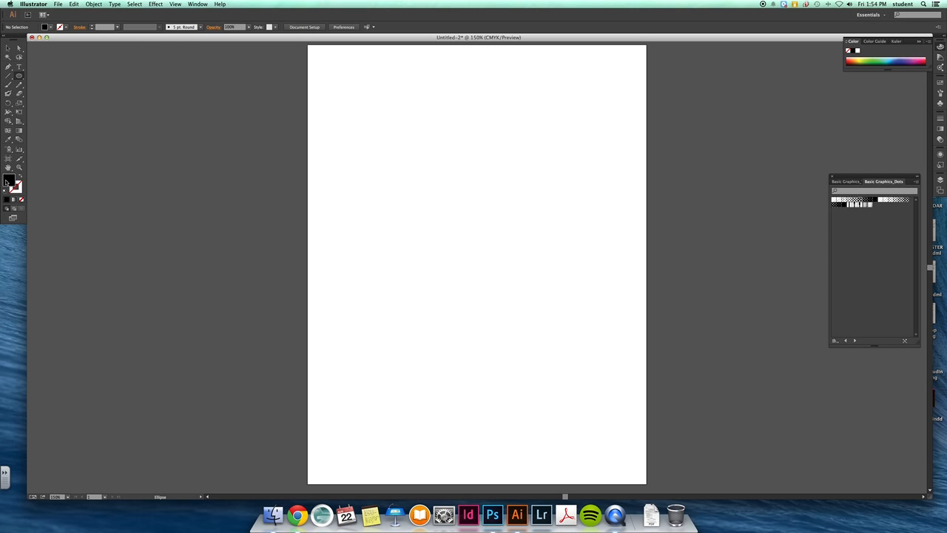
{"action": "mouse_move", "coordinate": [41, 190]}
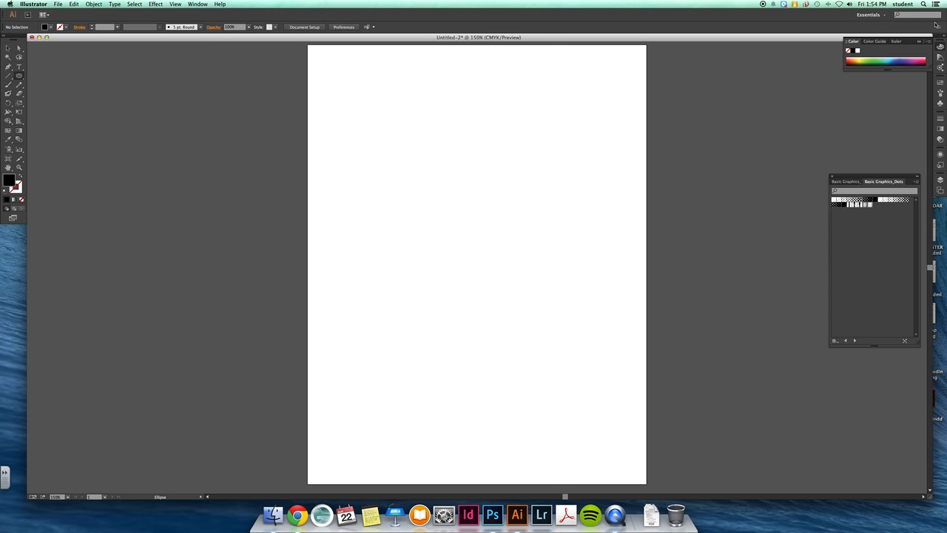
Show and then close the Transparency settings over the blank artboard
{"action": "left_click", "coordinate": [873, 42]}
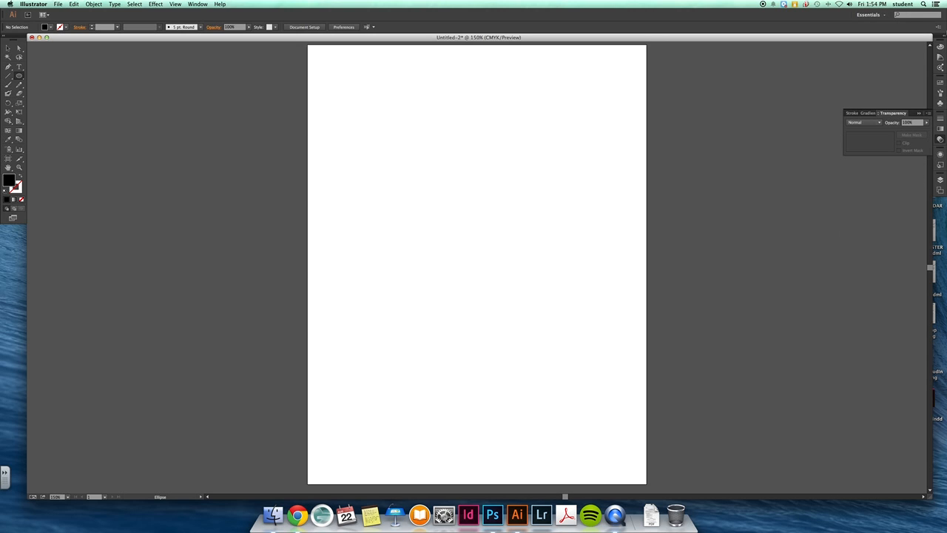
{"action": "mouse_move", "coordinate": [198, 5]}
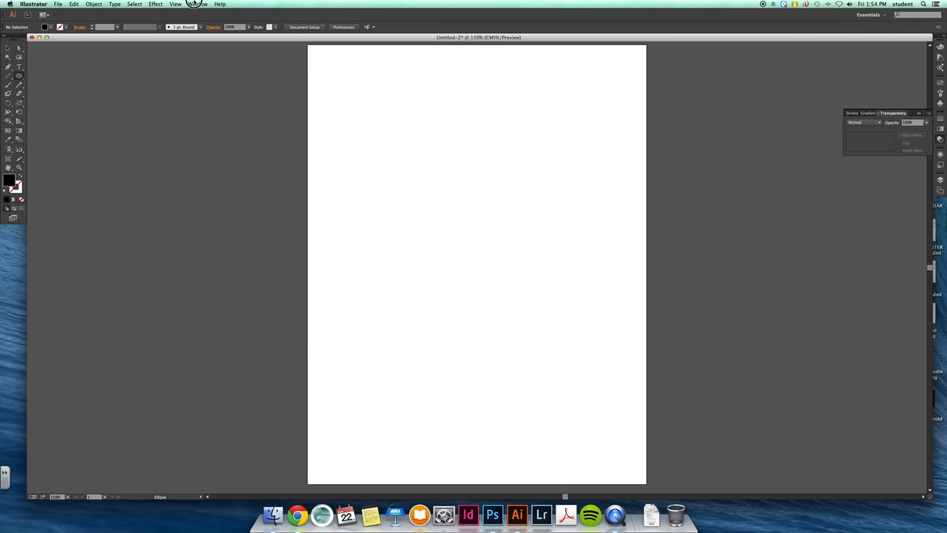
{"action": "left_click", "coordinate": [198, 3]}
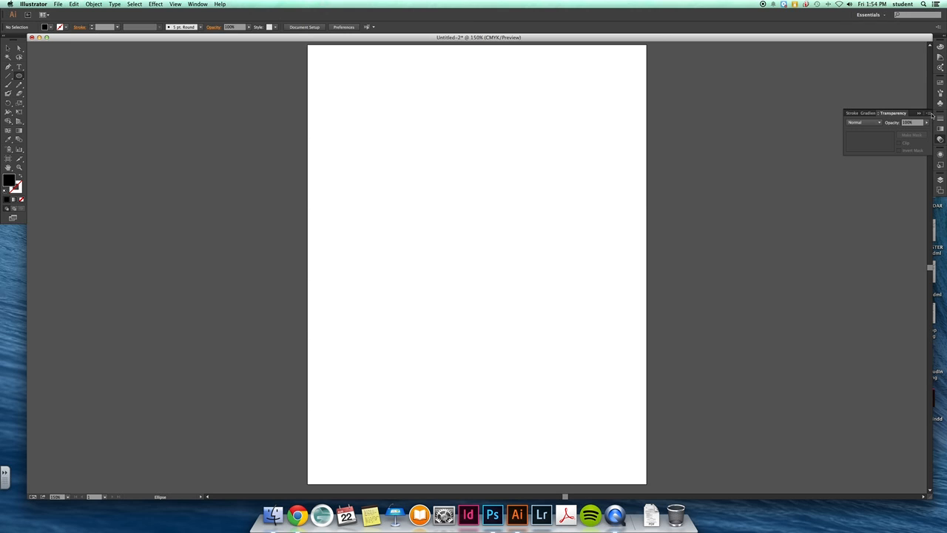
{"action": "left_click", "coordinate": [921, 112]}
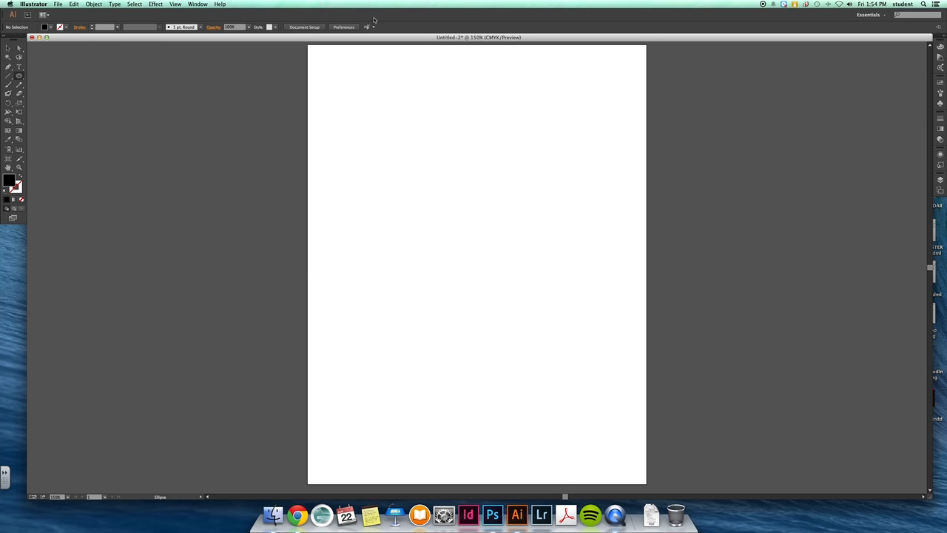
{"action": "mouse_move", "coordinate": [42, 59]}
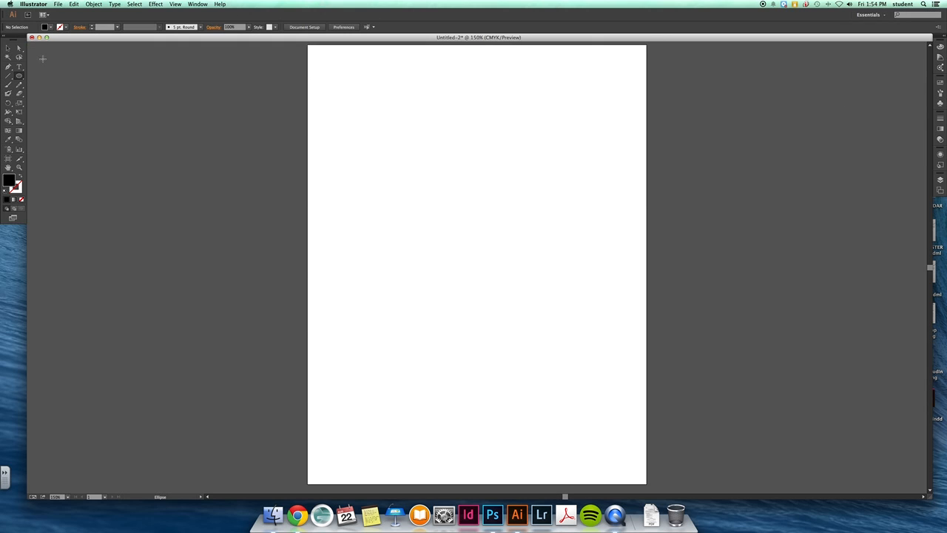
Switch to the Type tool and browse the Illustrator, Select and Window menus
{"action": "left_click", "coordinate": [18, 67]}
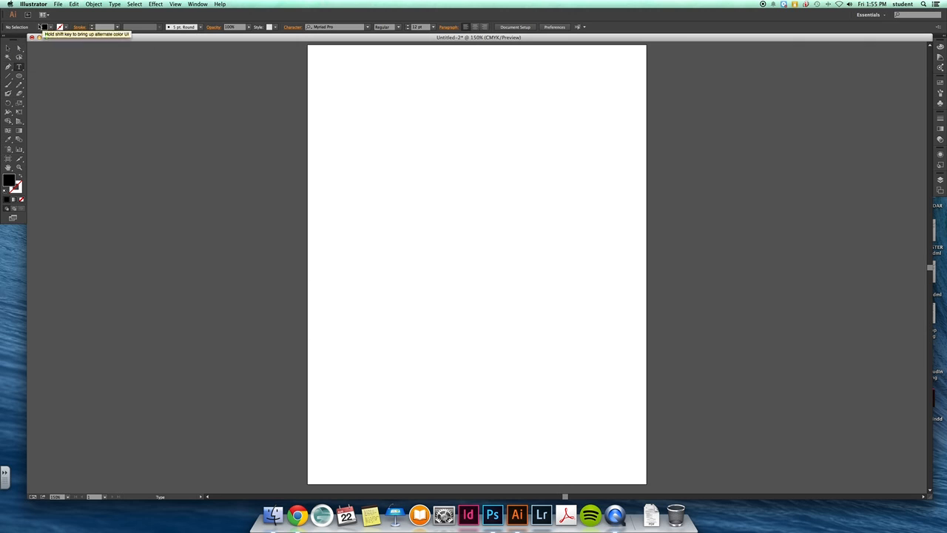
{"action": "left_click", "coordinate": [33, 3]}
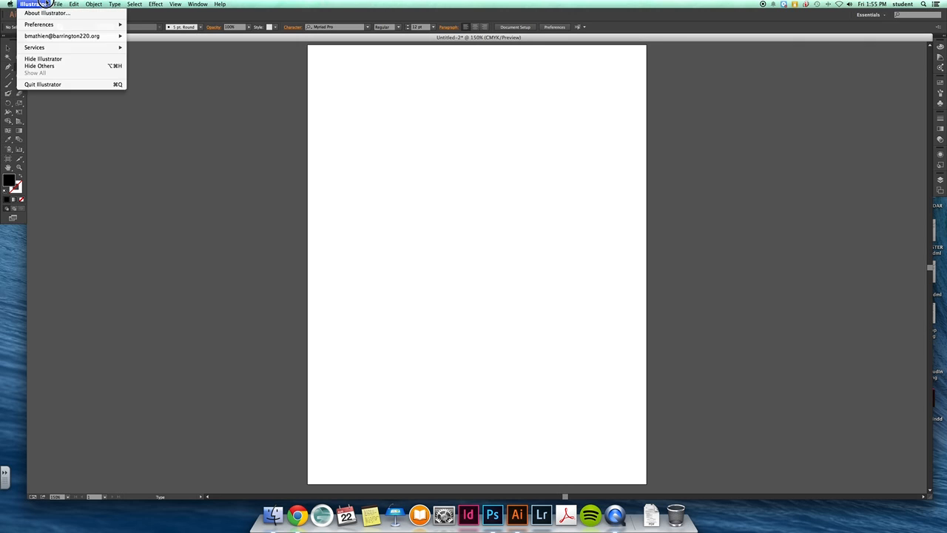
{"action": "left_click", "coordinate": [135, 4]}
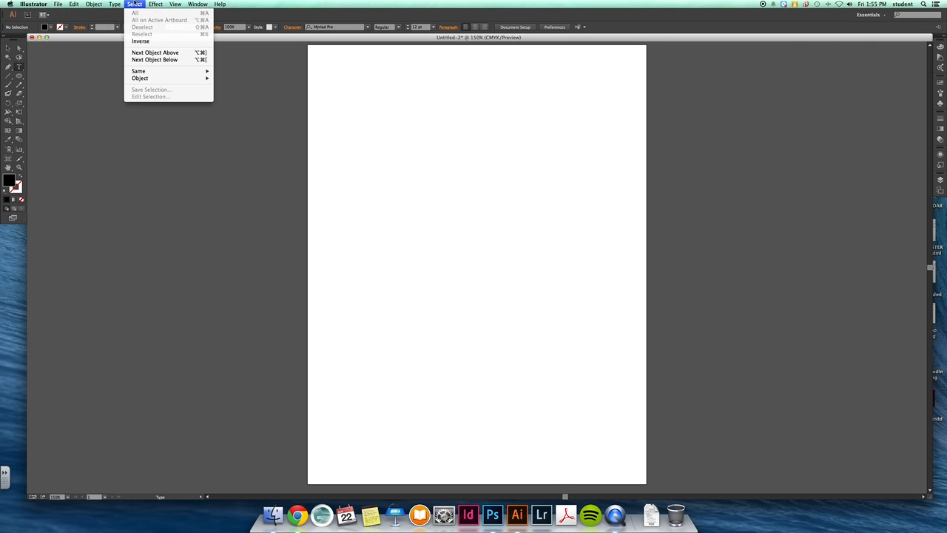
{"action": "left_click", "coordinate": [198, 5]}
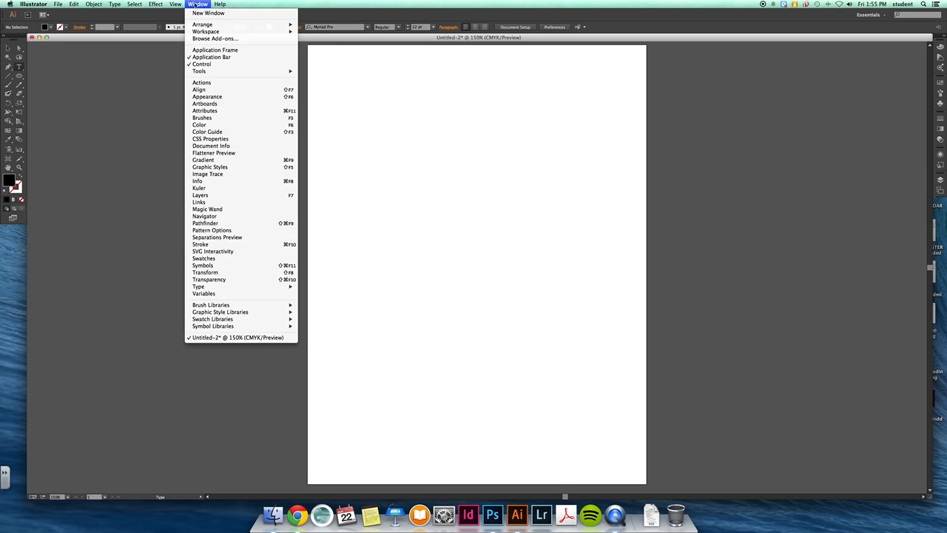
{"action": "left_click", "coordinate": [32, 4]}
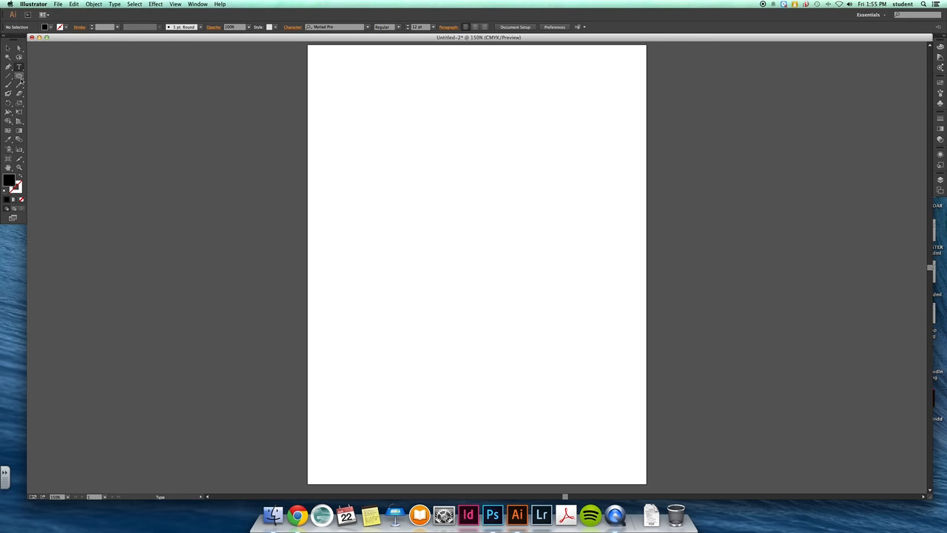
Draw a black square near the top left with the Rectangle Tool and enlarge it
{"action": "left_click", "coordinate": [19, 74]}
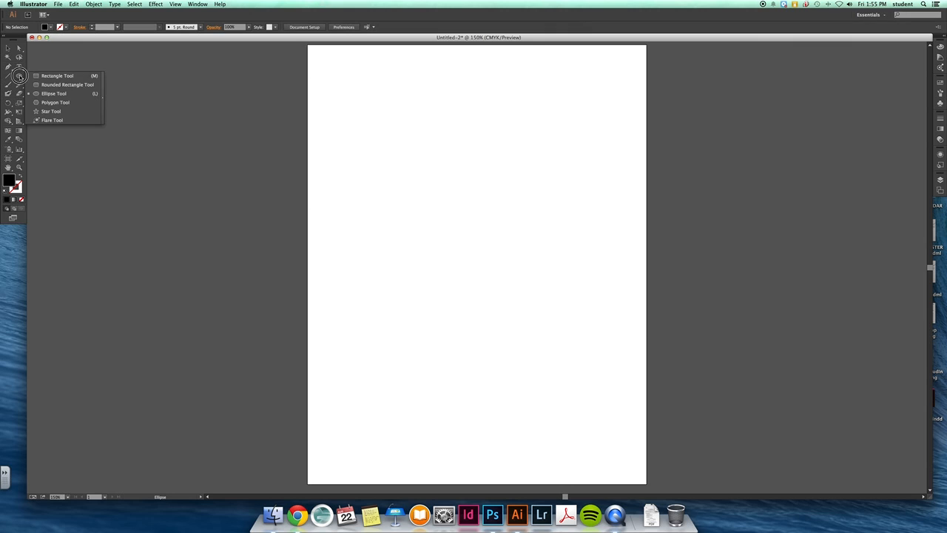
{"action": "mouse_move", "coordinate": [56, 102]}
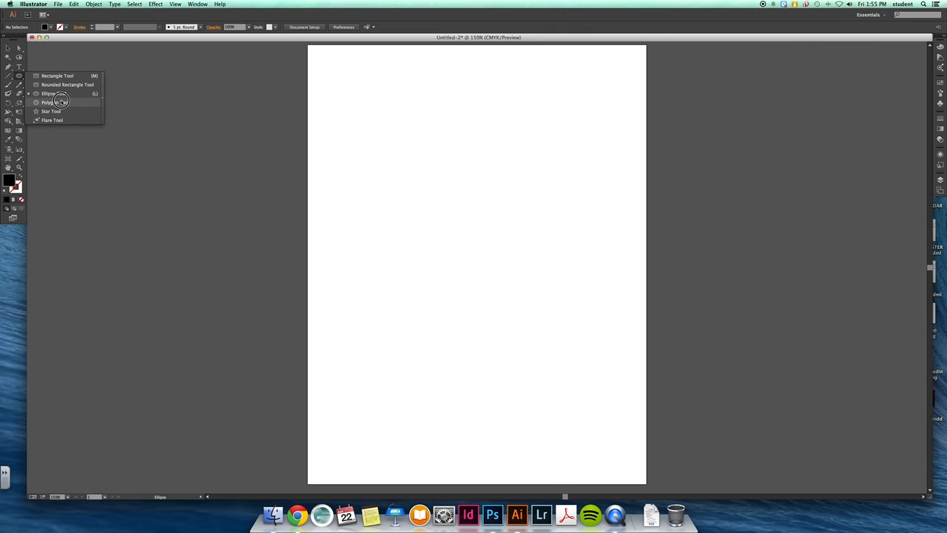
{"action": "left_click", "coordinate": [56, 76]}
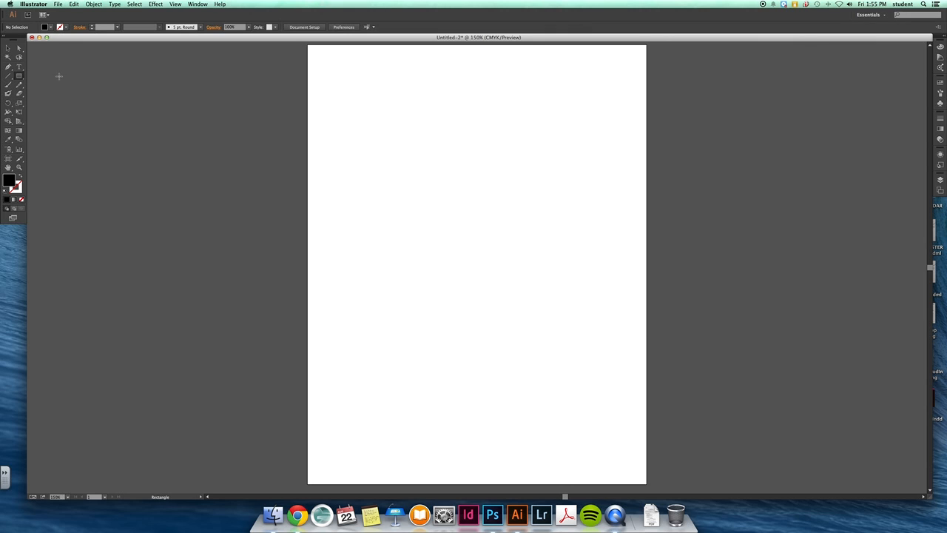
{"action": "left_click_drag", "start_coordinate": [335, 91], "coordinate": [382, 151]}
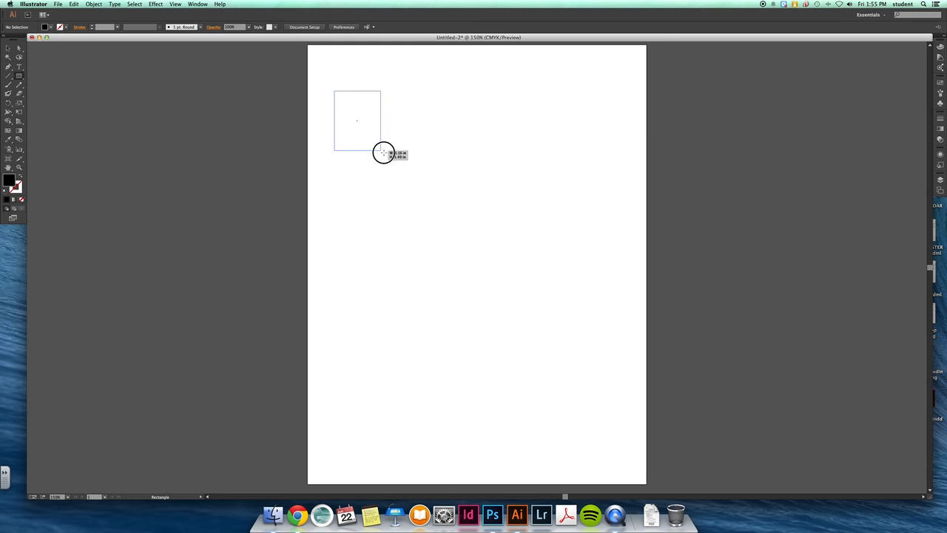
{"action": "left_click_drag", "start_coordinate": [384, 152], "coordinate": [425, 177]}
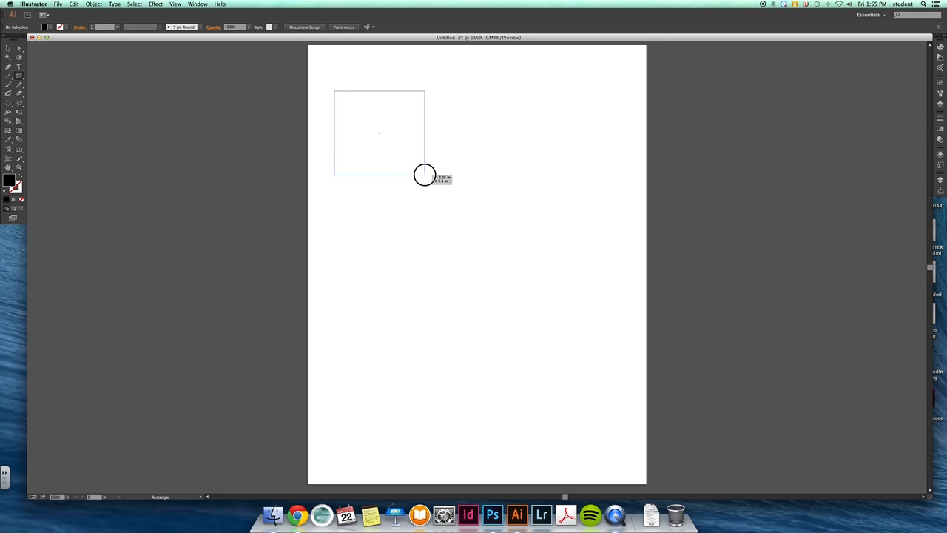
{"action": "left_click_drag", "start_coordinate": [335, 92], "coordinate": [425, 175]}
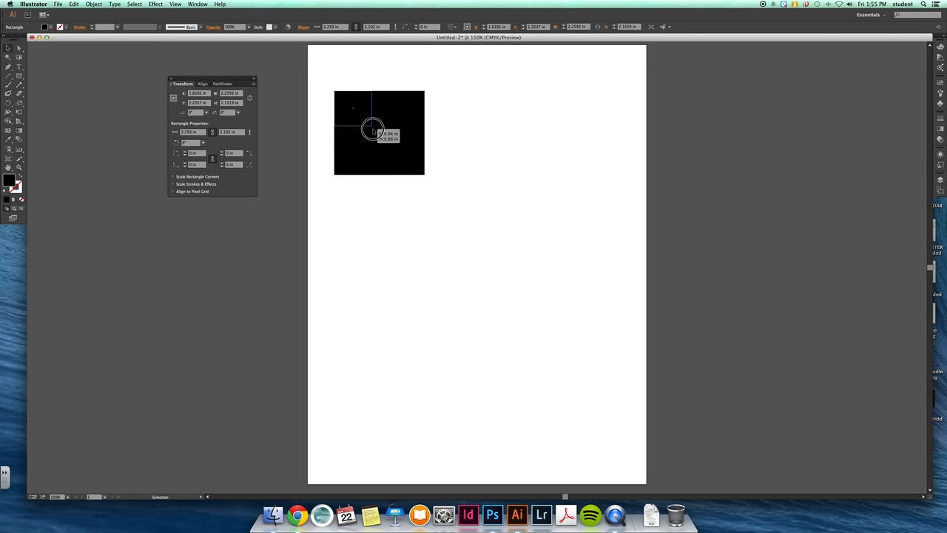
{"action": "left_click_drag", "start_coordinate": [423, 175], "coordinate": [483, 225]}
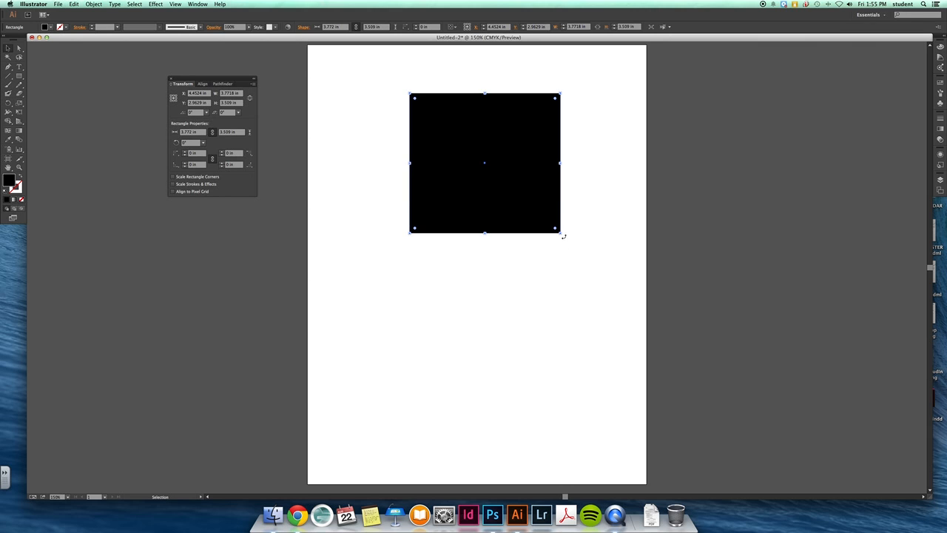
{"action": "mouse_move", "coordinate": [551, 268]}
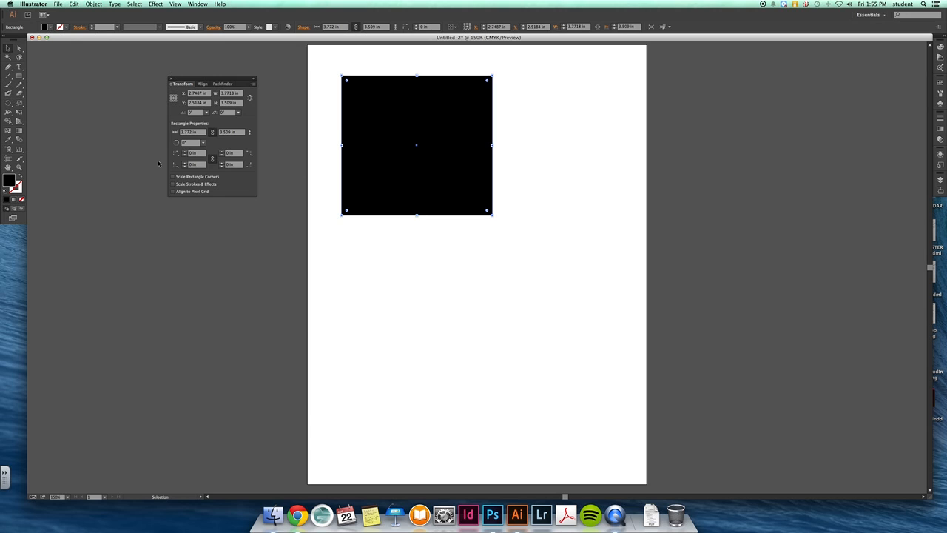
{"action": "mouse_move", "coordinate": [352, 160]}
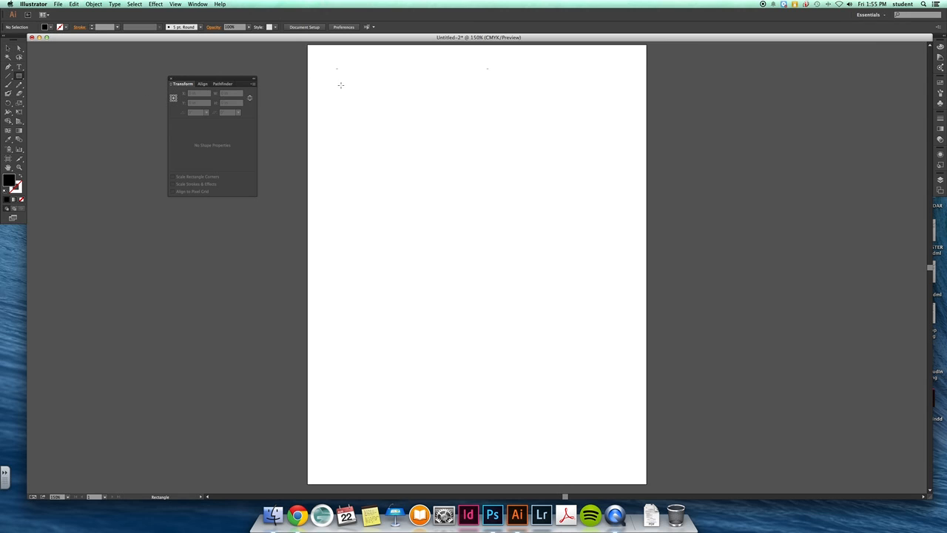
Draw another black square at the top left and switch to the Ellipse Tool
{"action": "left_click_drag", "start_coordinate": [340, 89], "coordinate": [407, 151]}
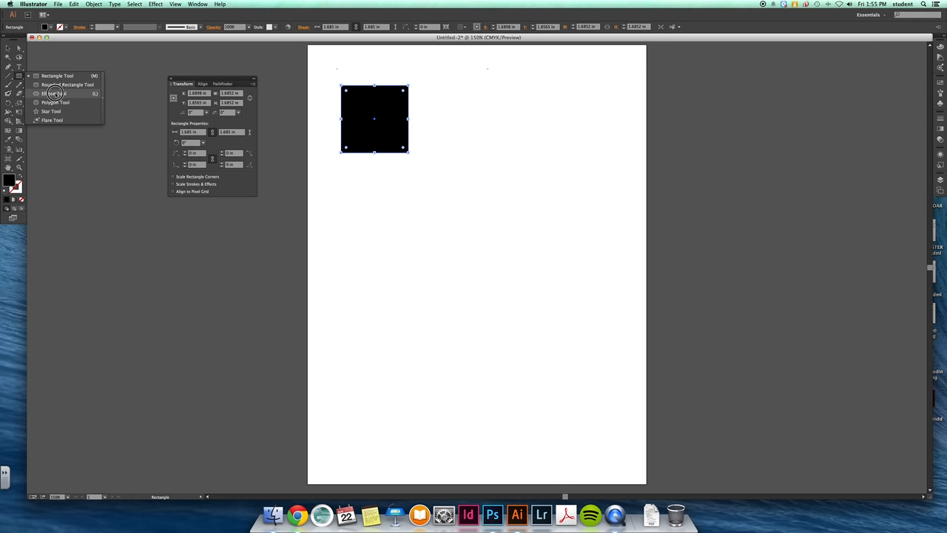
{"action": "left_click", "coordinate": [53, 93]}
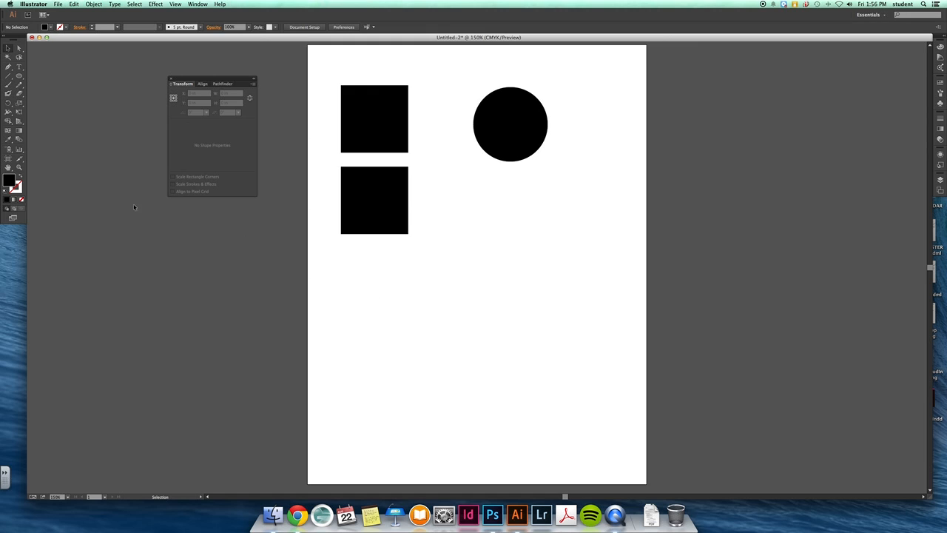
Move the lower square toward mid-page, fill it blue and show the full stroke weight options
{"action": "left_click", "coordinate": [373, 200]}
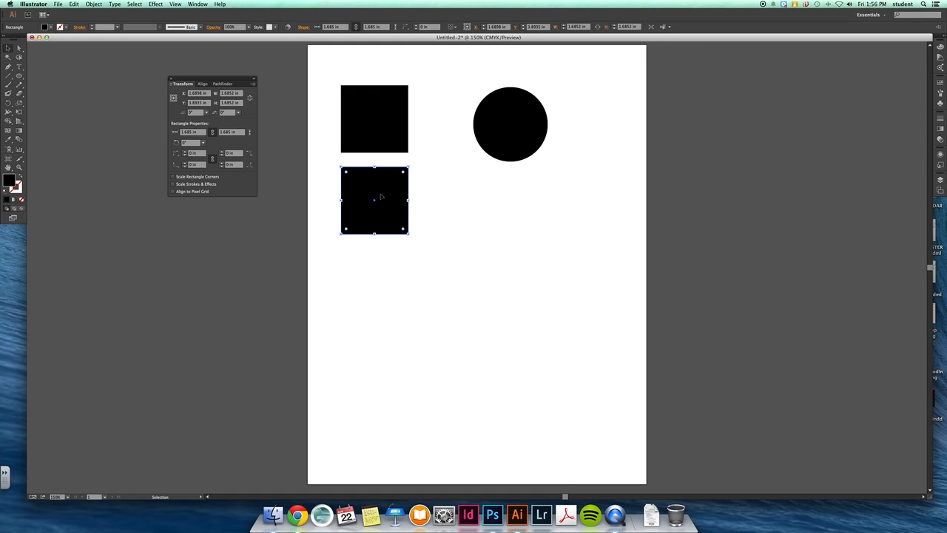
{"action": "left_click_drag", "start_coordinate": [373, 199], "coordinate": [450, 246]}
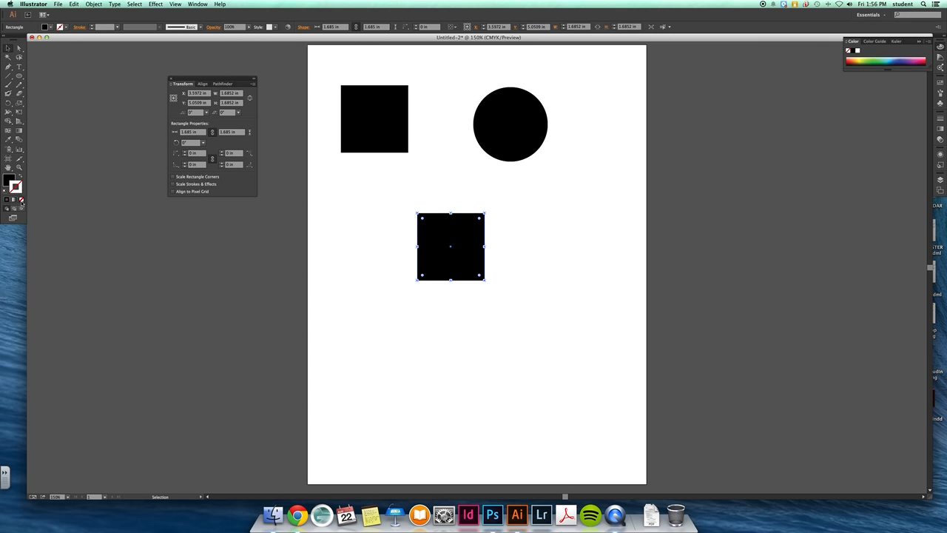
{"action": "mouse_move", "coordinate": [15, 187]}
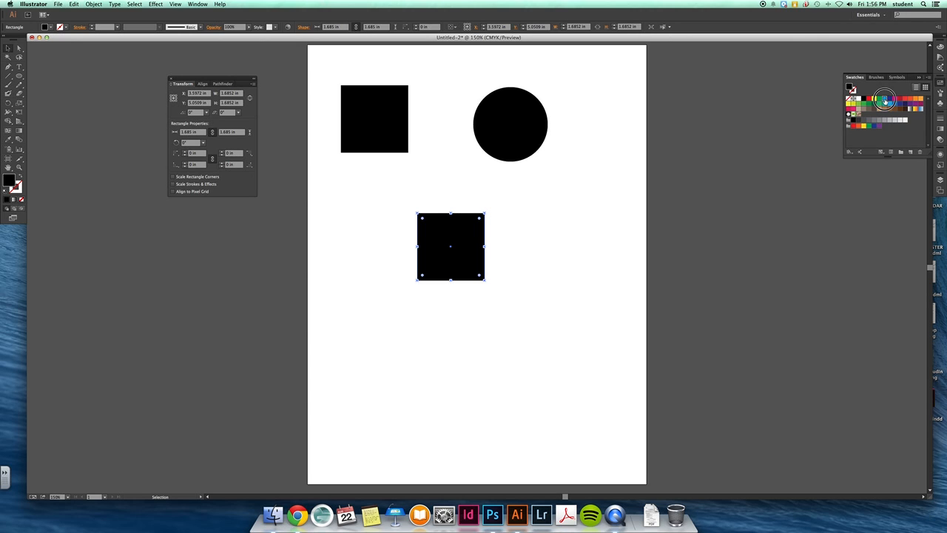
{"action": "left_click", "coordinate": [904, 104]}
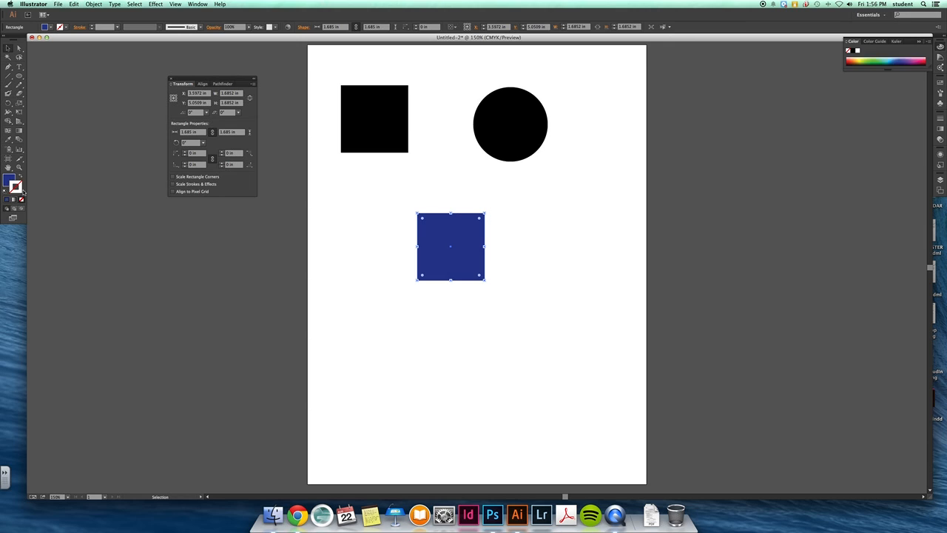
{"action": "mouse_move", "coordinate": [16, 190]}
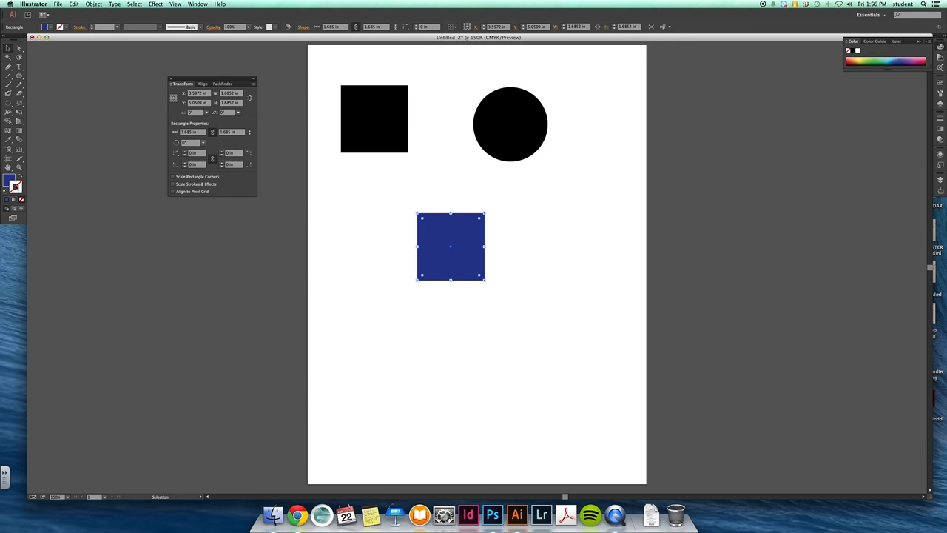
{"action": "mouse_move", "coordinate": [805, 71]}
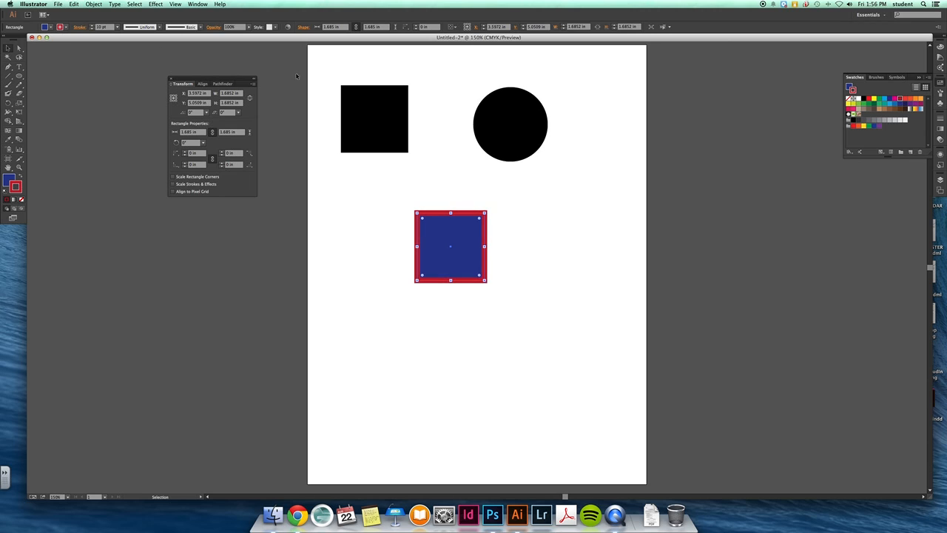
{"action": "left_click", "coordinate": [940, 119]}
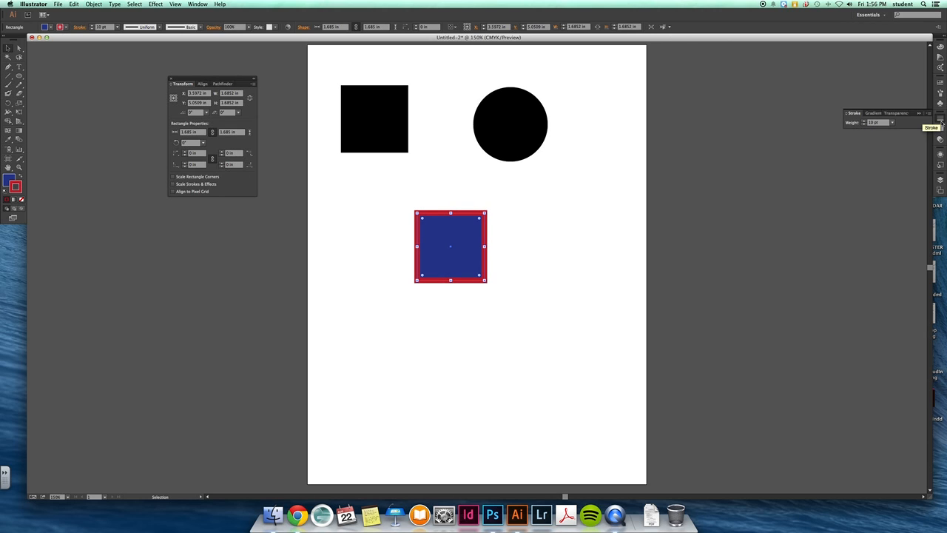
{"action": "left_click", "coordinate": [854, 113]}
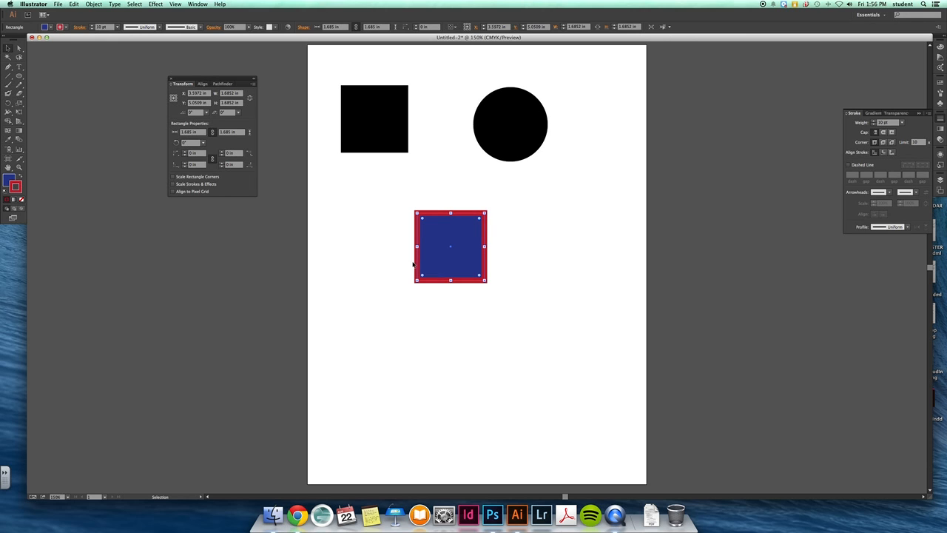
Move the blue square under the black square and place a copy beneath it
{"action": "left_click_drag", "start_coordinate": [450, 246], "coordinate": [377, 195]}
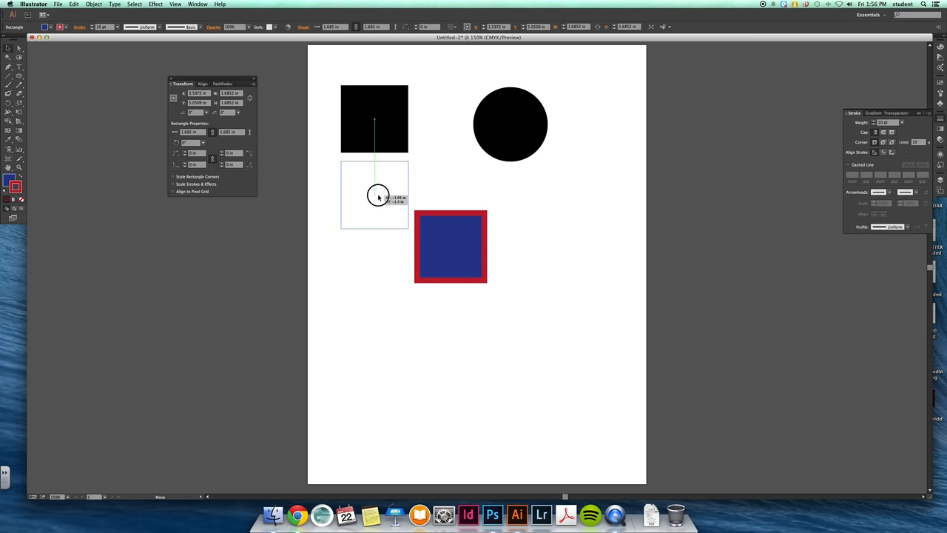
{"action": "left_click_drag", "start_coordinate": [450, 246], "coordinate": [373, 192]}
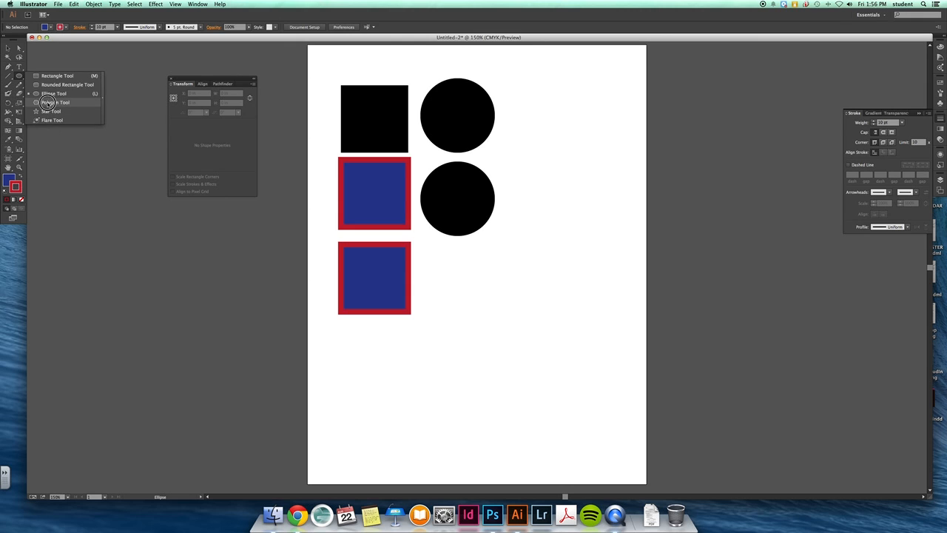
Draw a hexagon, a three-sided polygon and a 10-point star in blue and red
{"action": "left_click", "coordinate": [54, 103]}
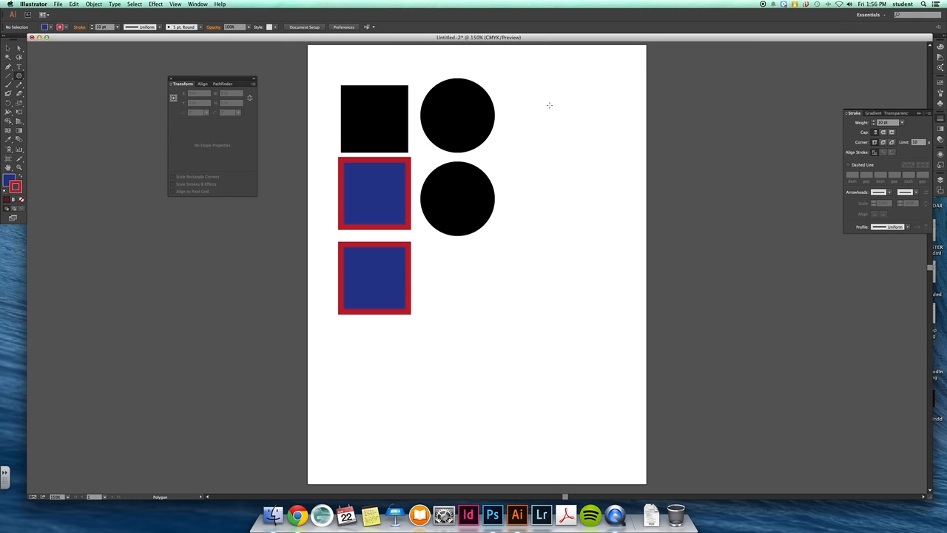
{"action": "left_click_drag", "start_coordinate": [549, 105], "coordinate": [555, 131]}
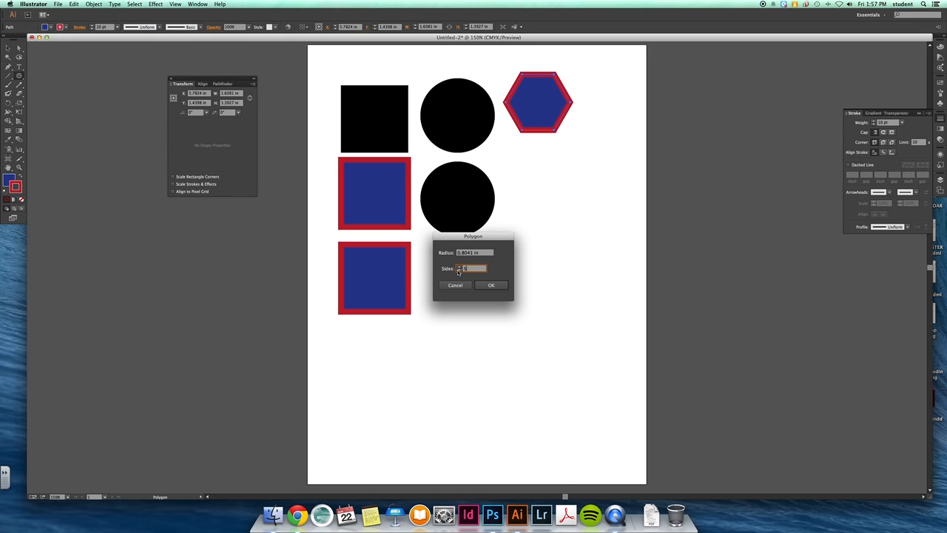
{"action": "left_click", "coordinate": [491, 284]}
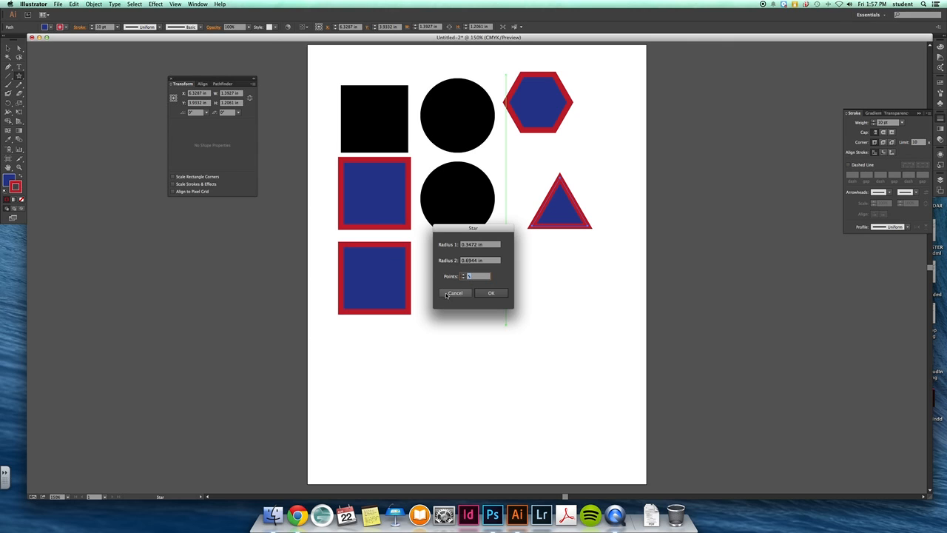
{"action": "type", "text": "10"}
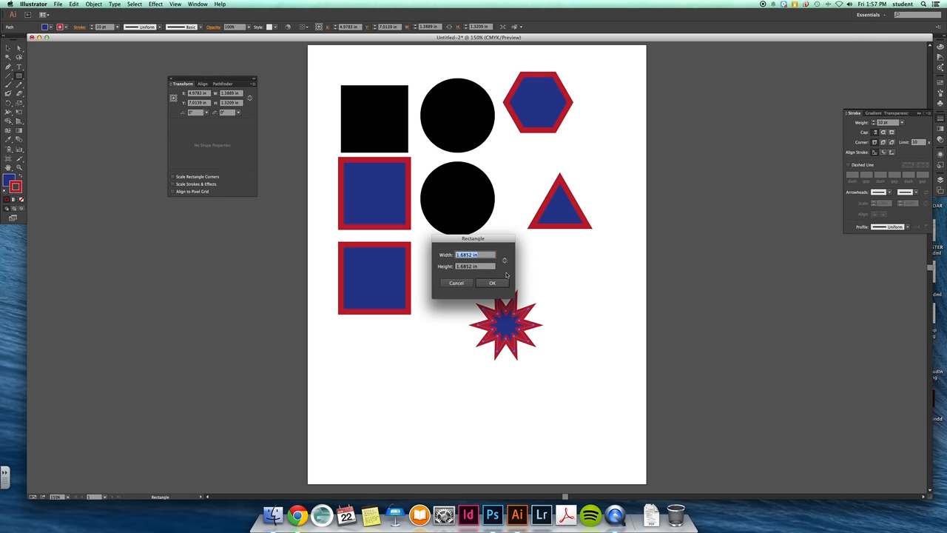
Create another square via the Rectangle dialog and move it under the blue squares
{"action": "left_click", "coordinate": [491, 283]}
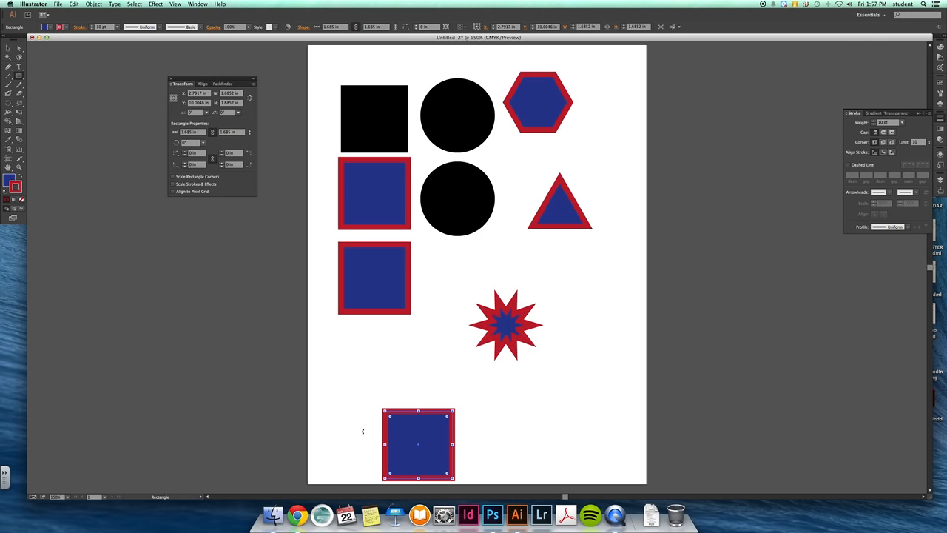
{"action": "left_click_drag", "start_coordinate": [417, 444], "coordinate": [397, 355]}
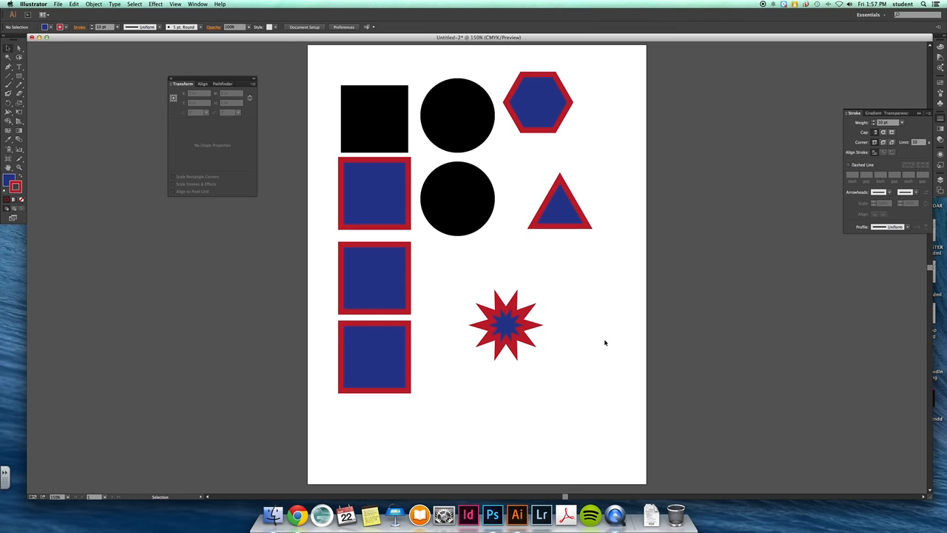
{"action": "mouse_move", "coordinate": [328, 62]}
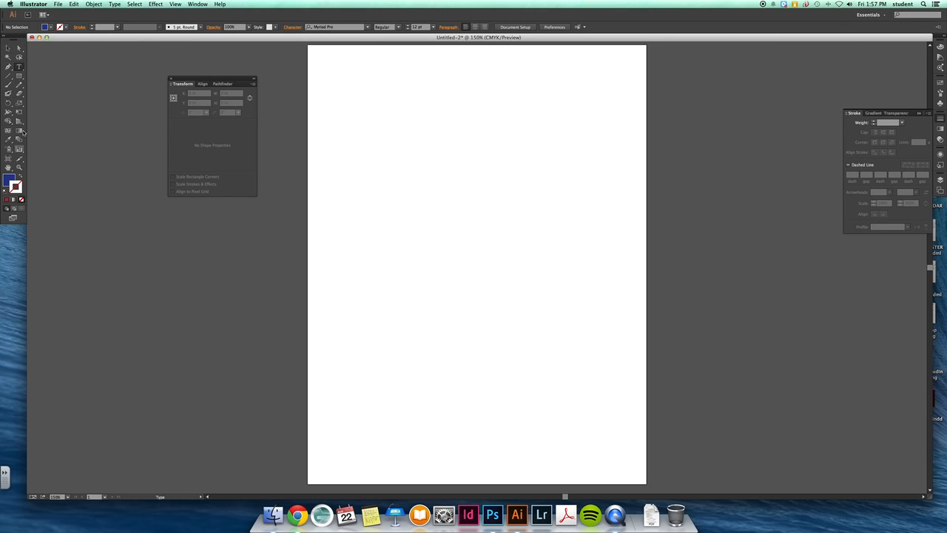
{"action": "mouse_move", "coordinate": [17, 66]}
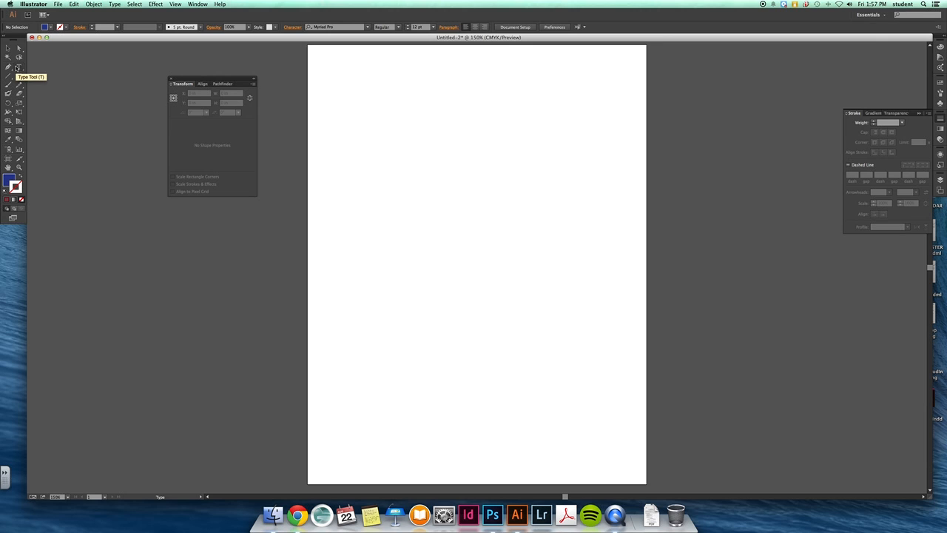
{"action": "mouse_move", "coordinate": [444, 160]}
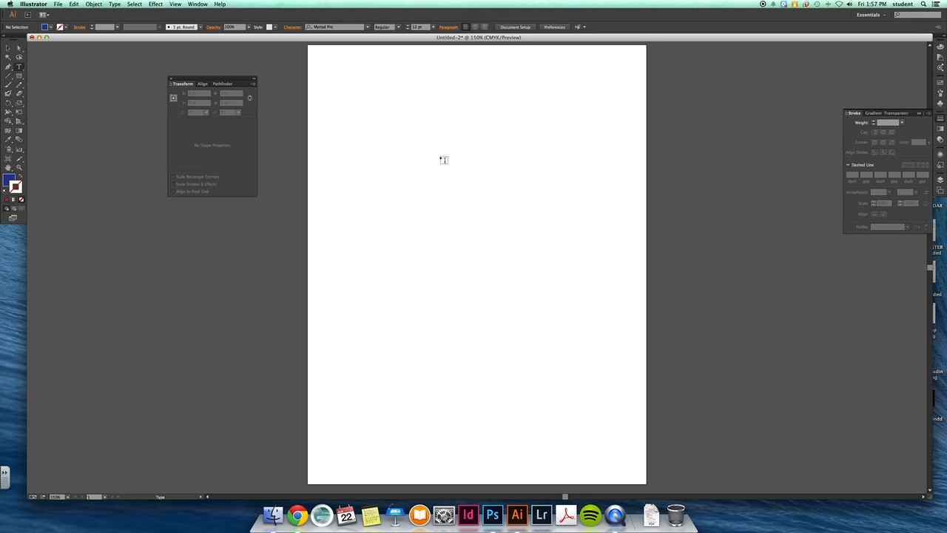
Drag out a text area near the top of the cleared page
{"action": "left_click_drag", "start_coordinate": [341, 90], "coordinate": [518, 162]}
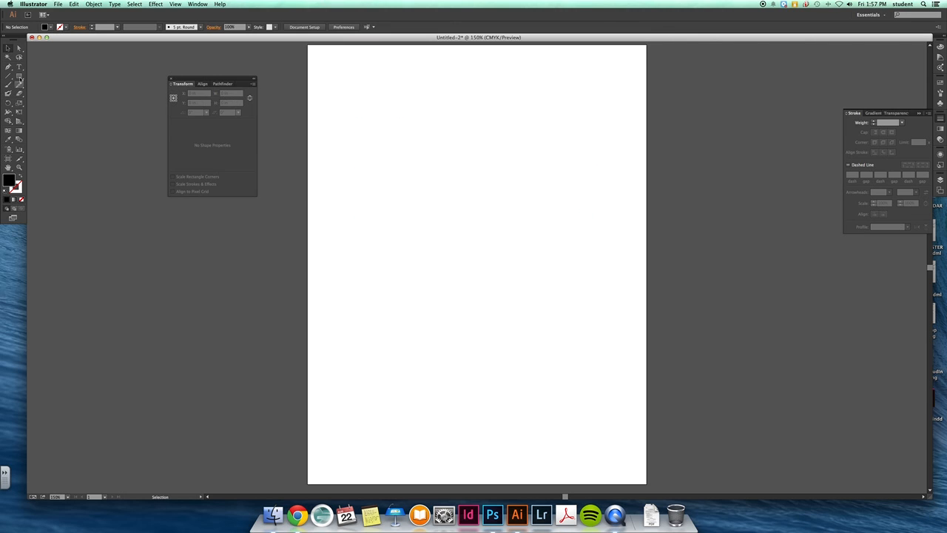
Add the word MATHIEN in a large stencil typeface and position it near the top of the page
{"action": "left_click", "coordinate": [18, 67]}
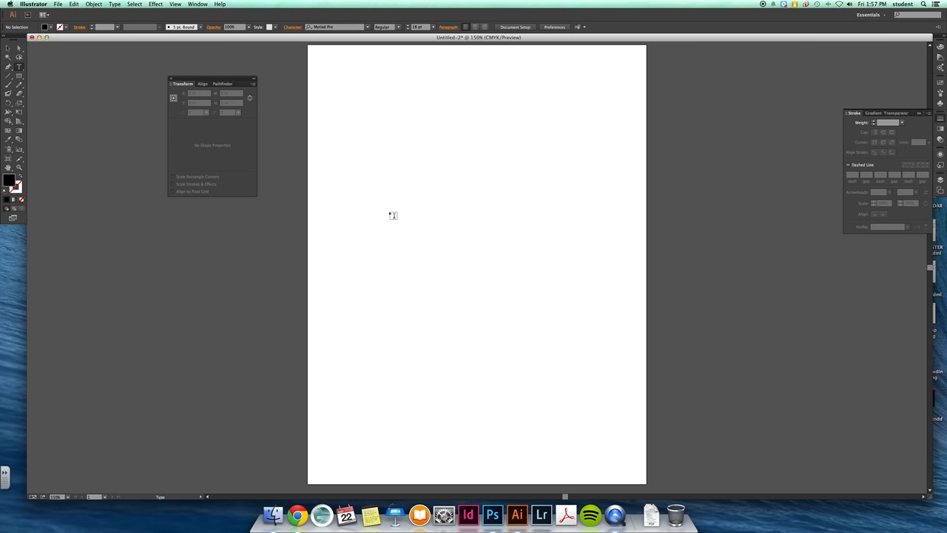
{"action": "type", "text": "M"}
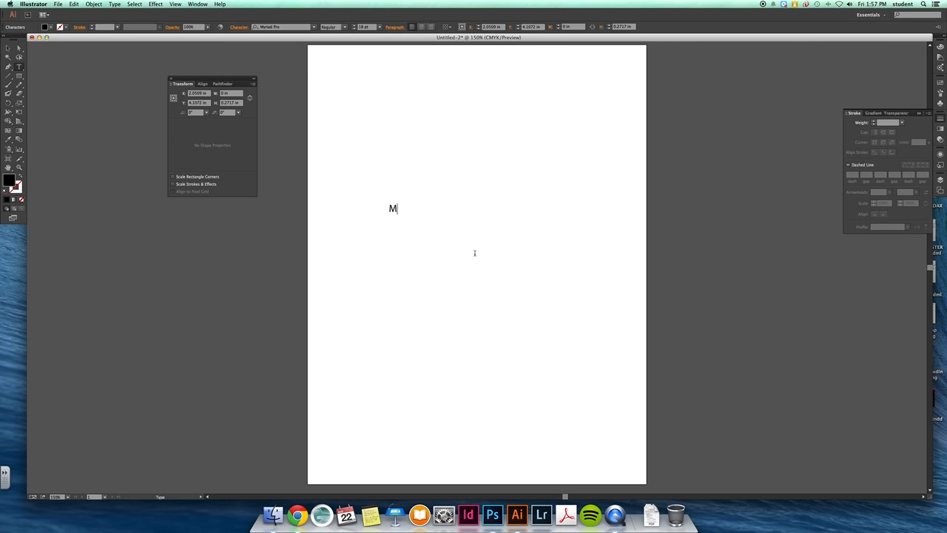
{"action": "type", "text": "athien"}
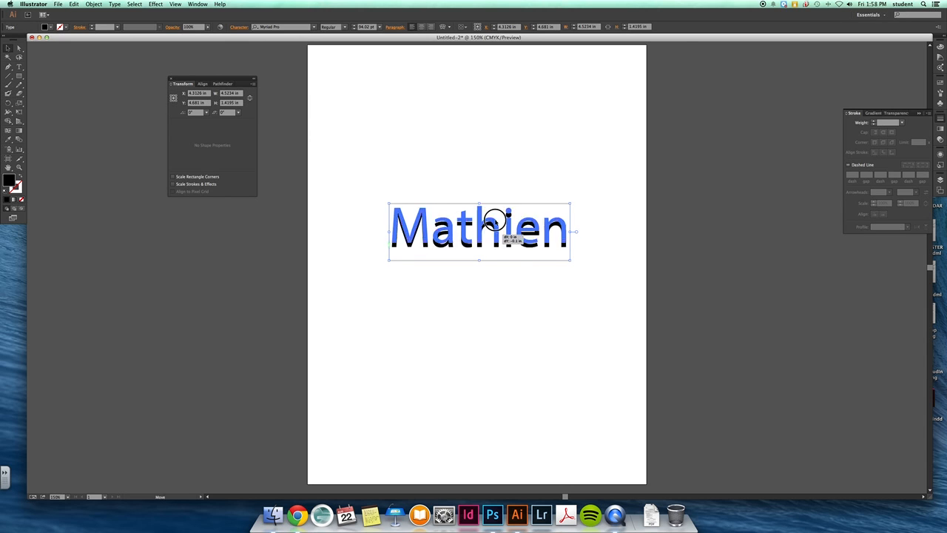
{"action": "left_click_drag", "start_coordinate": [479, 231], "coordinate": [477, 130]}
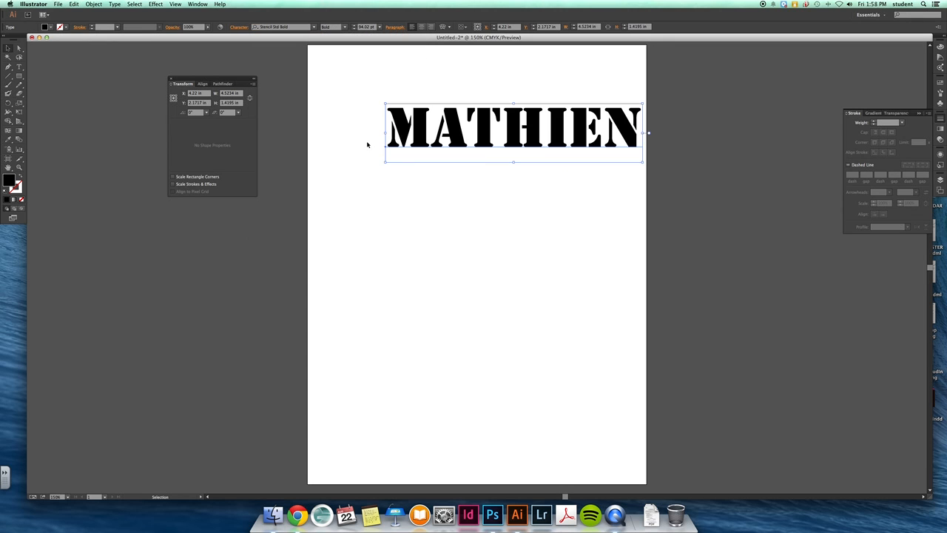
{"action": "left_click_drag", "start_coordinate": [515, 131], "coordinate": [491, 206]}
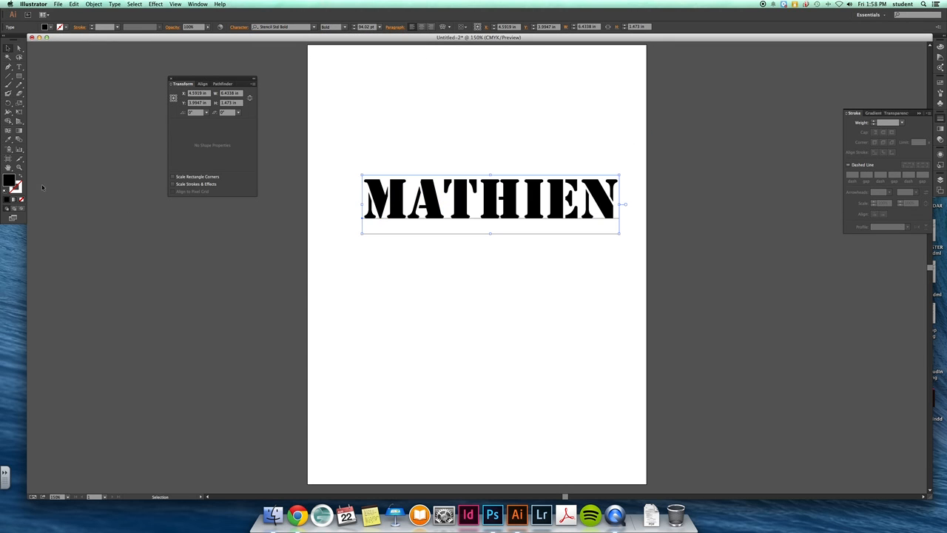
Colour the MATHIEN text red from Swatches, then select it for removal
{"action": "left_click", "coordinate": [855, 77]}
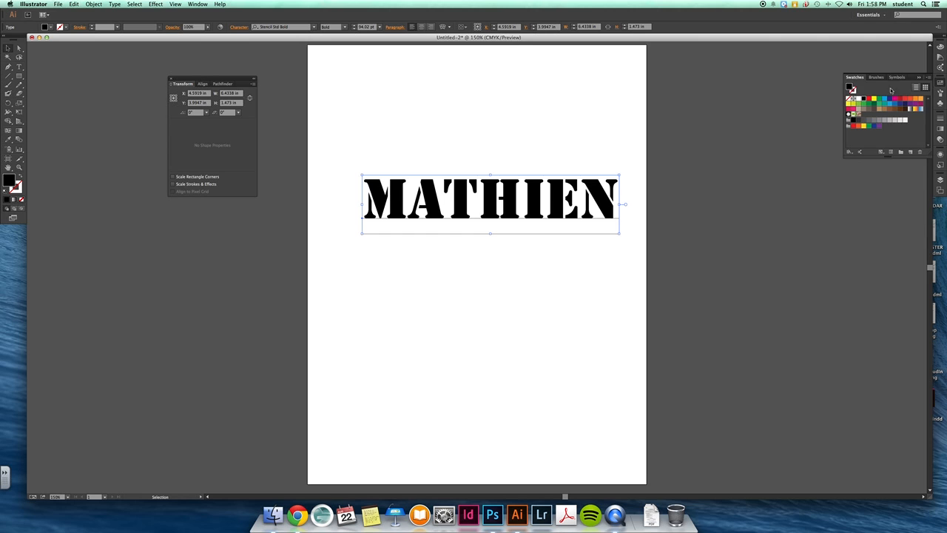
{"action": "left_click", "coordinate": [849, 87]}
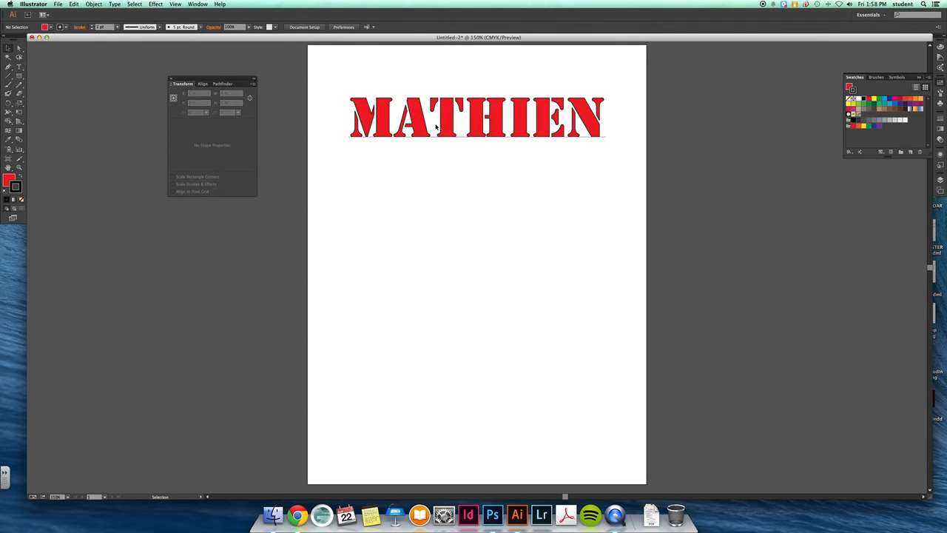
{"action": "left_click", "coordinate": [476, 118]}
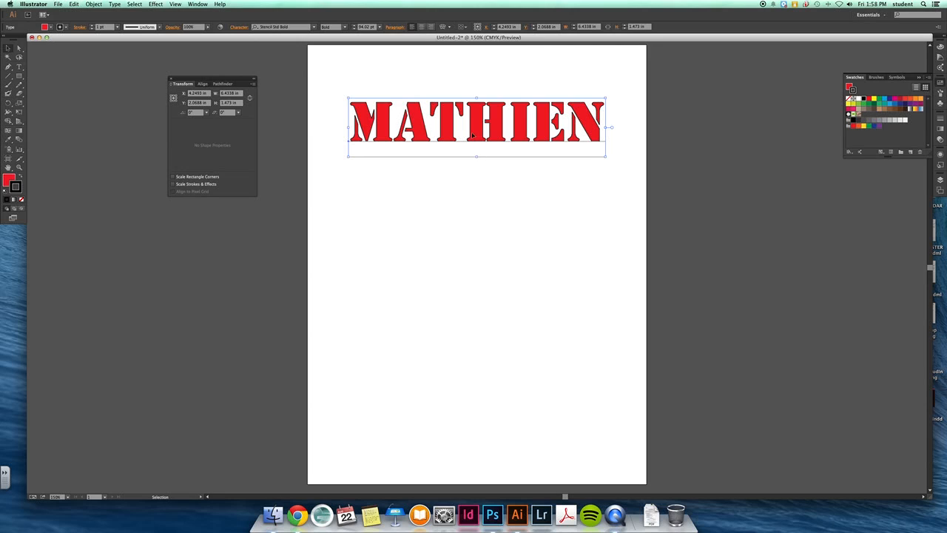
{"action": "mouse_move", "coordinate": [540, 108]}
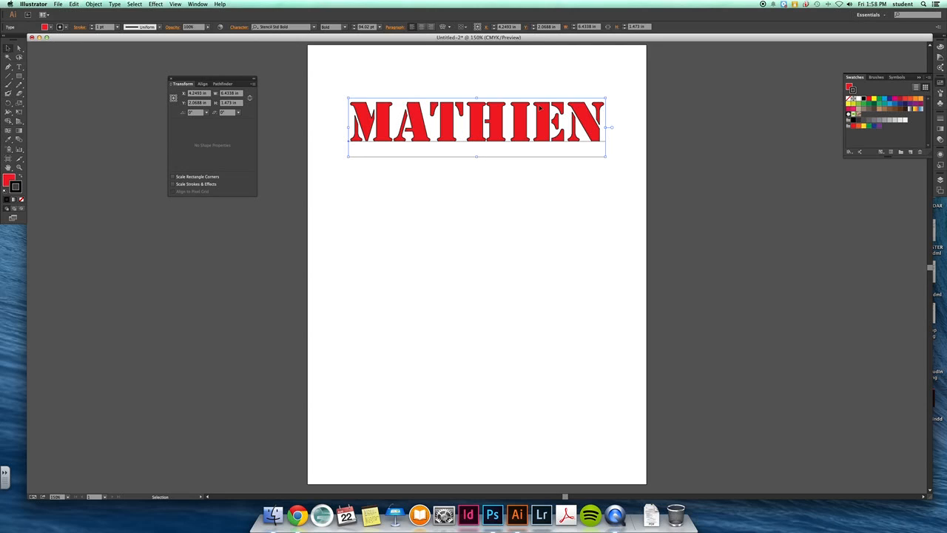
{"action": "left_click_drag", "start_coordinate": [476, 126], "coordinate": [476, 115]}
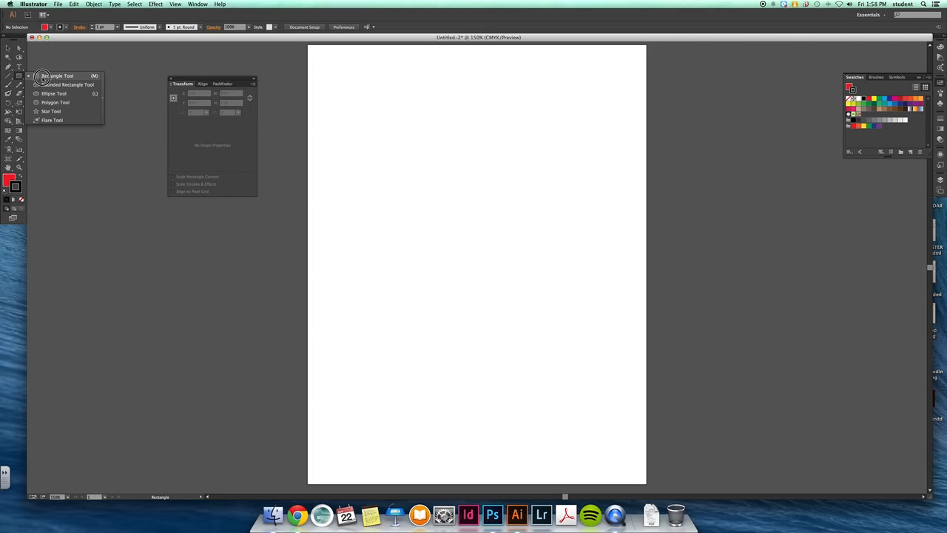
Draw the red ring circle with the Ellipse tool and centre it with the blue bar via Window > Align
{"action": "left_click", "coordinate": [53, 93]}
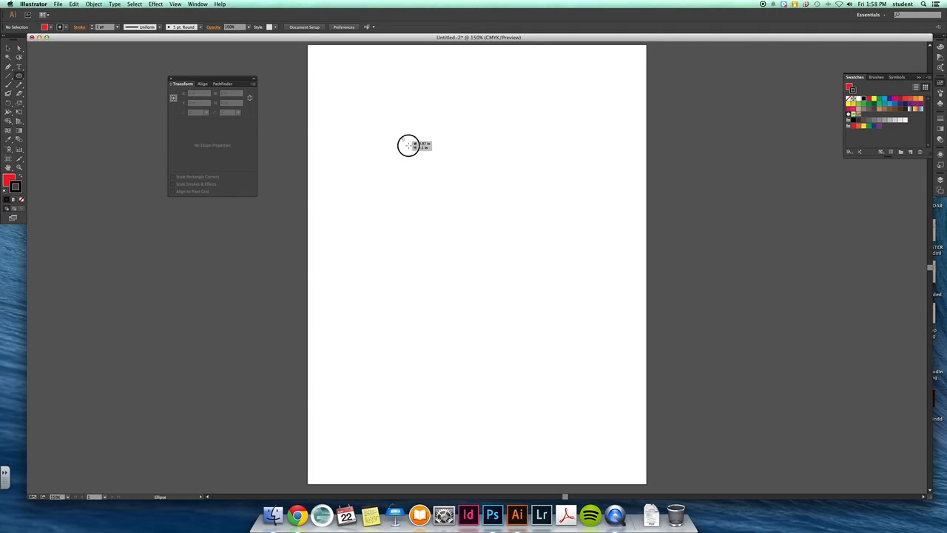
{"action": "left_click_drag", "start_coordinate": [409, 145], "coordinate": [536, 266]}
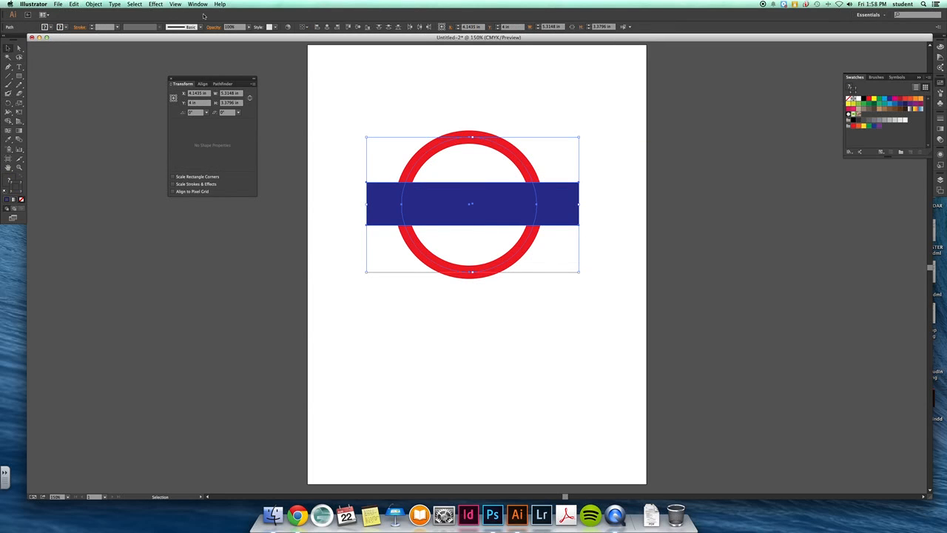
{"action": "left_click", "coordinate": [198, 5]}
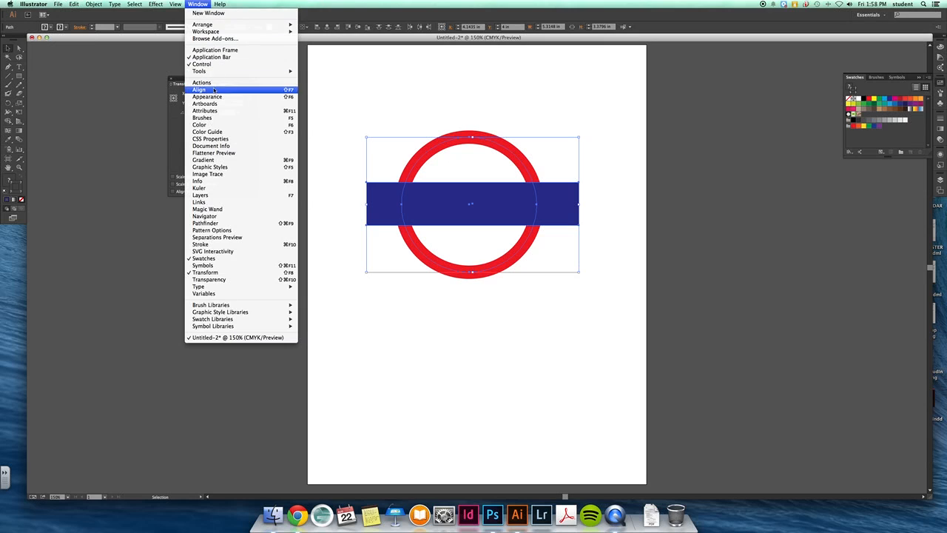
{"action": "left_click", "coordinate": [198, 90]}
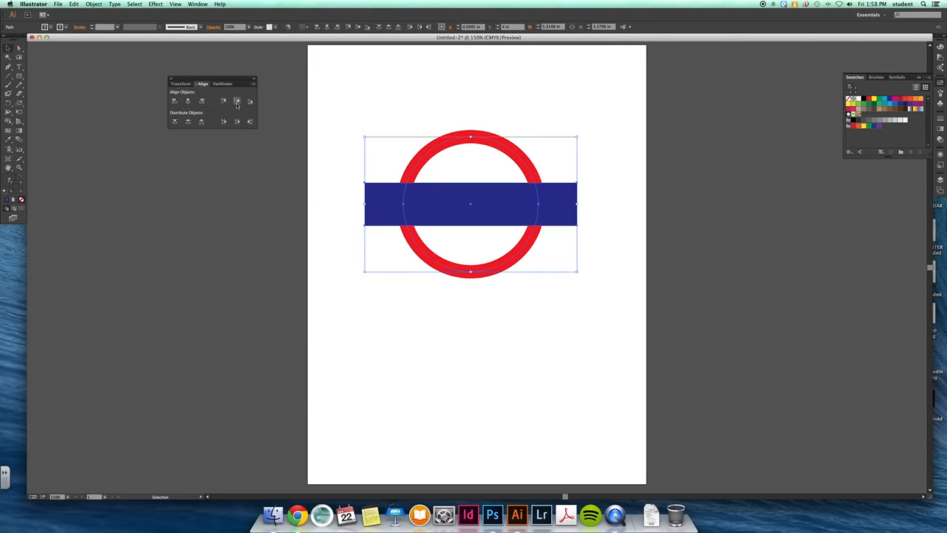
{"action": "left_click", "coordinate": [17, 66]}
{"action": "type", "text": "UN"}
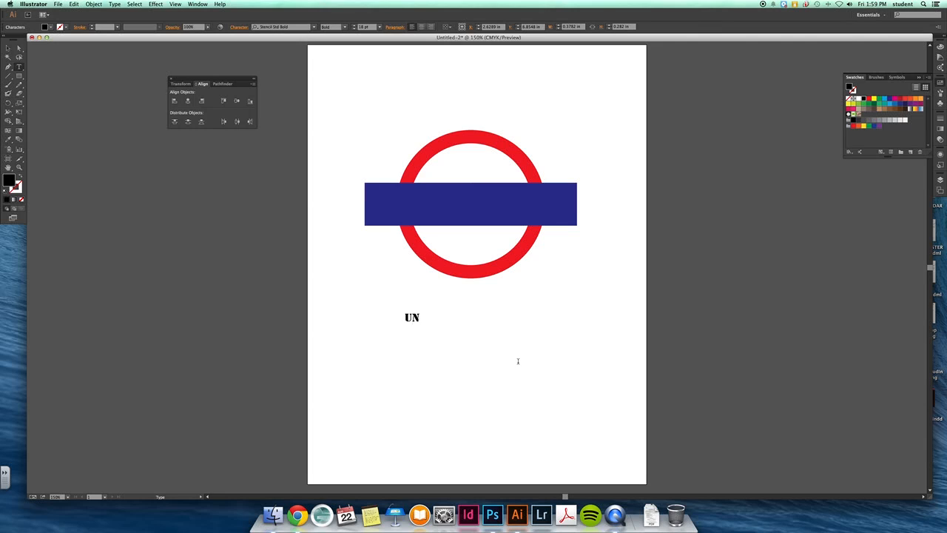
Finish typing UNDERGROUND and set it in a bold Helvetica Neue sans-serif font
{"action": "type", "text": "DERGR"}
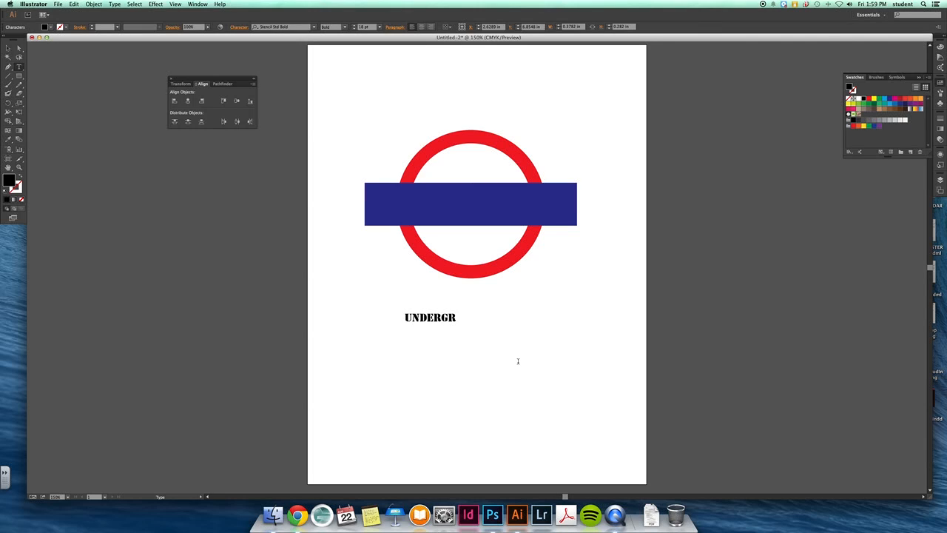
{"action": "type", "text": "OUND"}
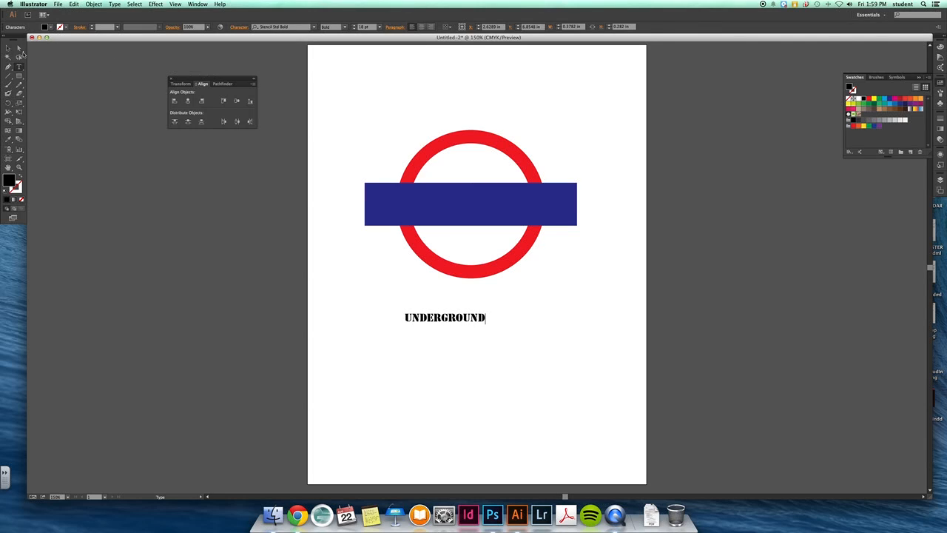
{"action": "left_click", "coordinate": [313, 26]}
{"action": "type", "text": "H"}
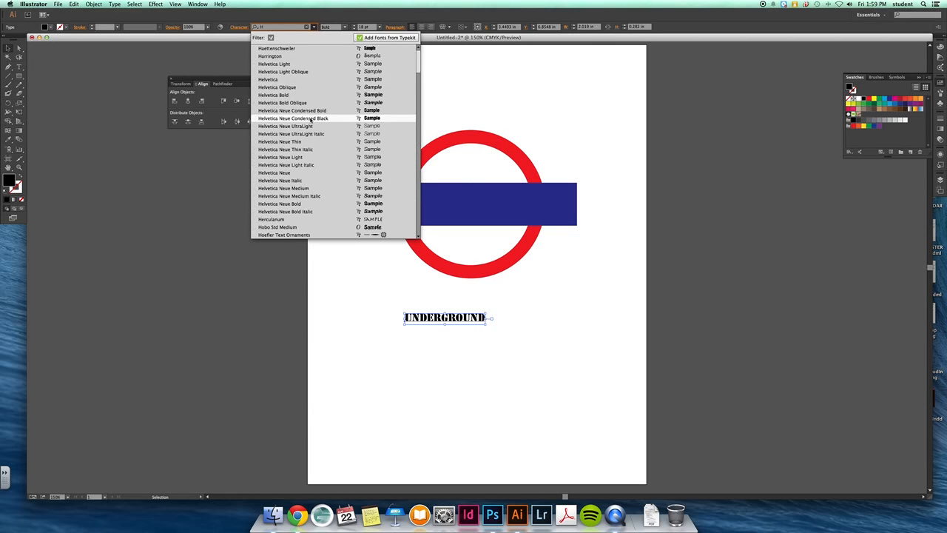
{"action": "left_click", "coordinate": [266, 80]}
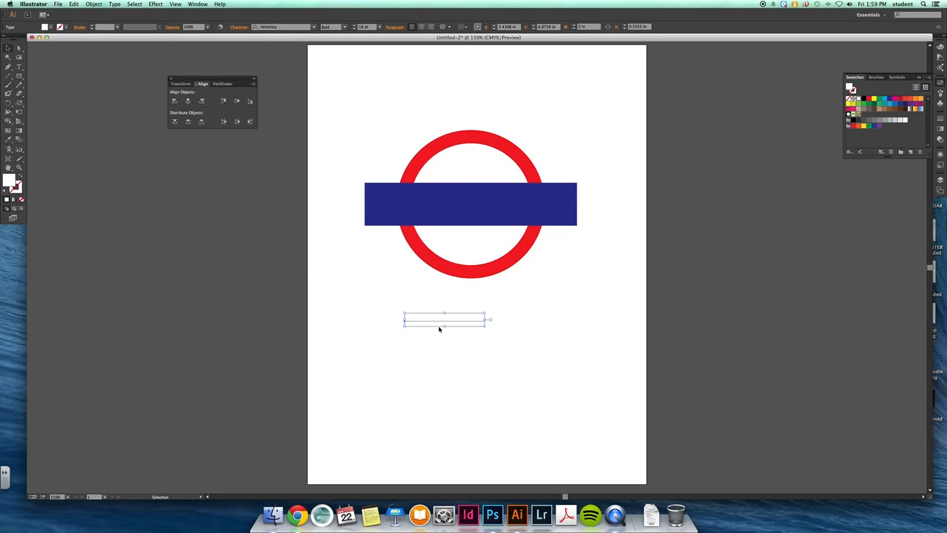
Scale up the white UNDERGROUND text and place it centred on the blue bar
{"action": "left_click_drag", "start_coordinate": [486, 320], "coordinate": [600, 328]}
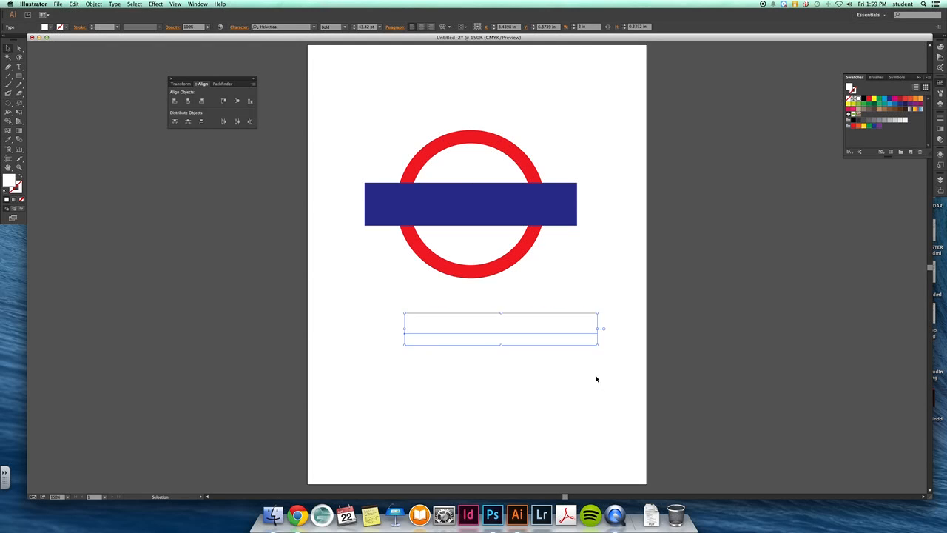
{"action": "left_click_drag", "start_coordinate": [501, 328], "coordinate": [477, 205]}
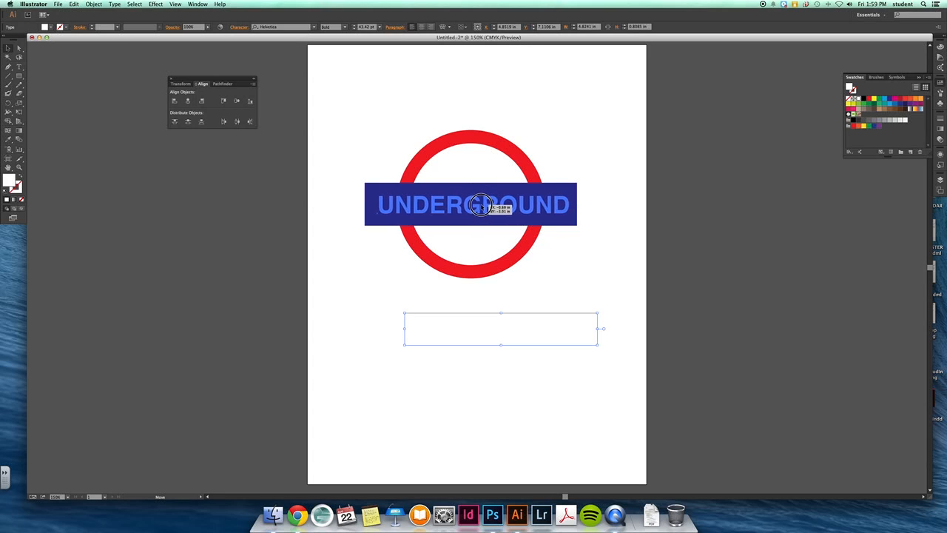
{"action": "left_click", "coordinate": [542, 327]}
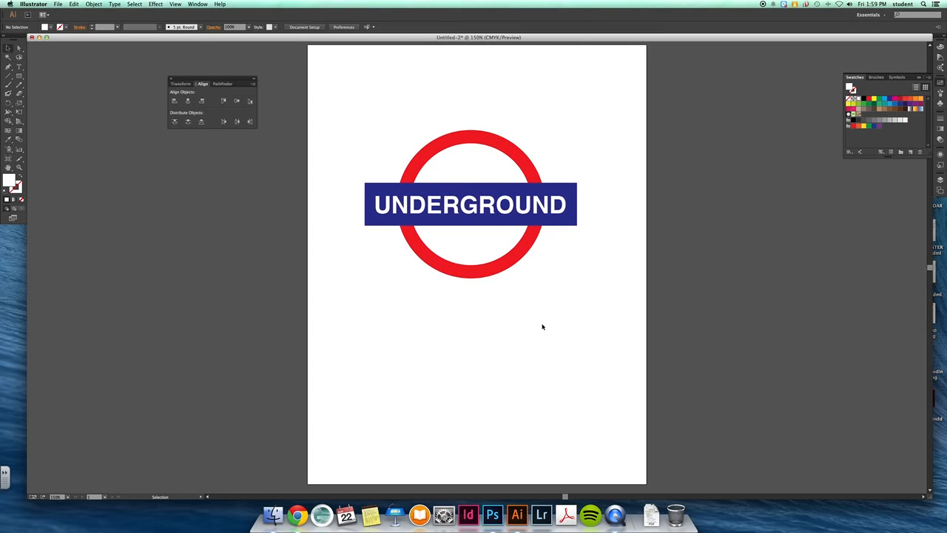
{"action": "mouse_move", "coordinate": [32, 83]}
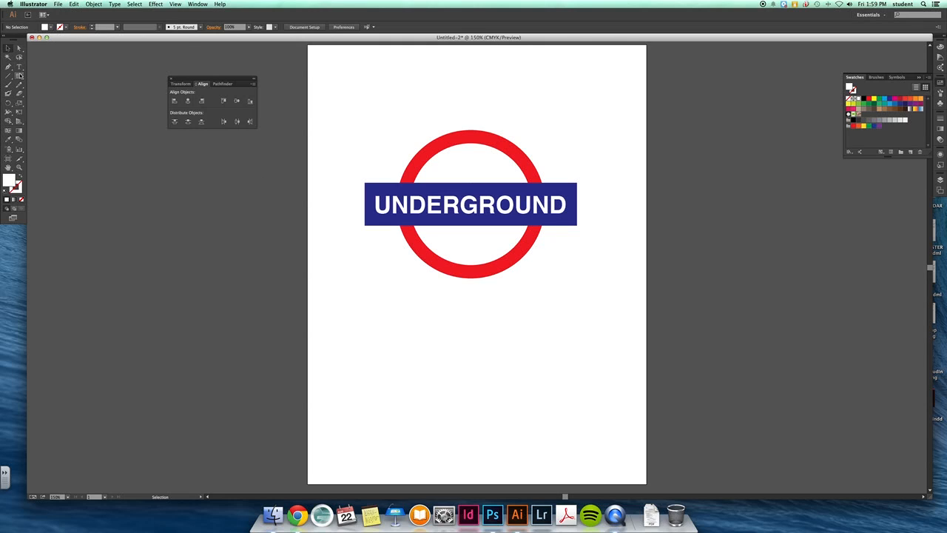
Draw a rectangle below the logo, fill it green and resize it into a square
{"action": "left_click_drag", "start_coordinate": [427, 327], "coordinate": [545, 424]}
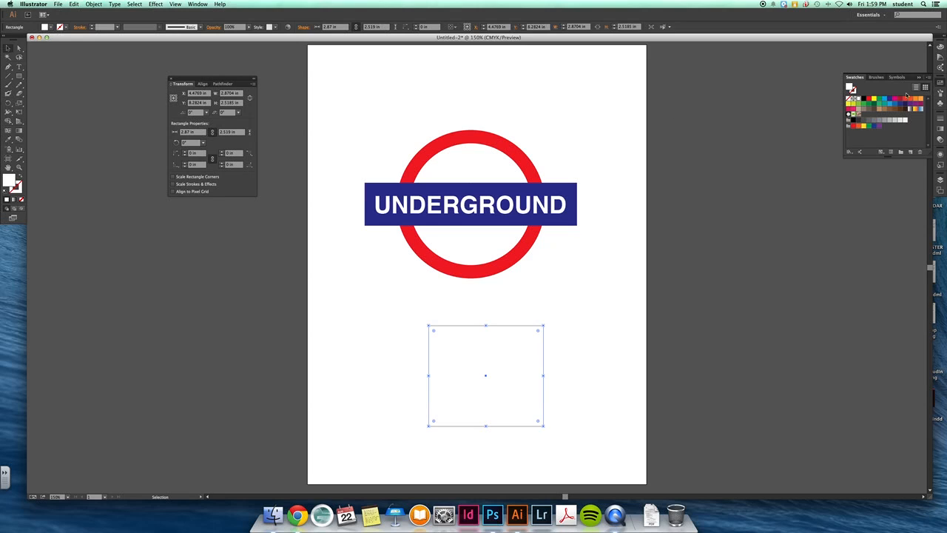
{"action": "left_click", "coordinate": [879, 98]}
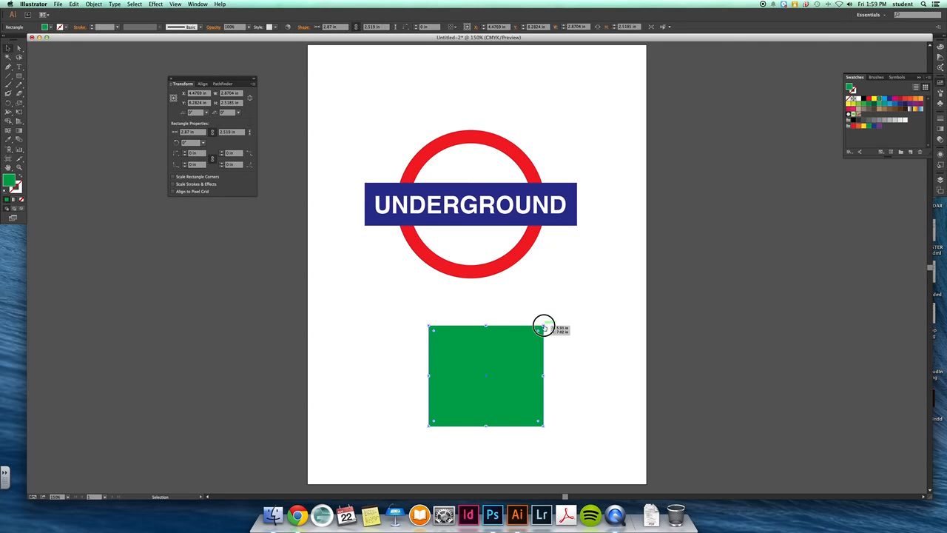
{"action": "left_click_drag", "start_coordinate": [542, 326], "coordinate": [535, 332]}
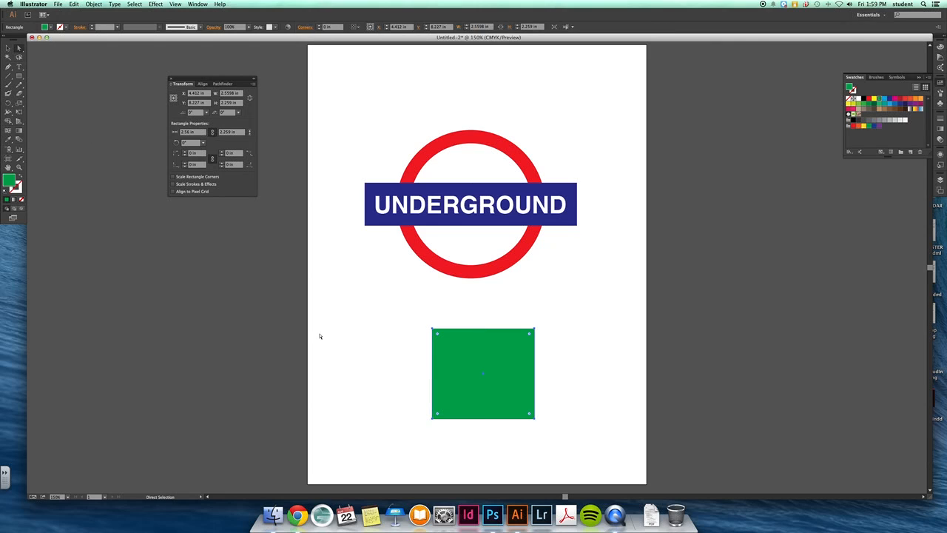
Move the square's top corners inward with Direct Selection to form a trapezoid and scale it up
{"action": "left_click", "coordinate": [320, 336]}
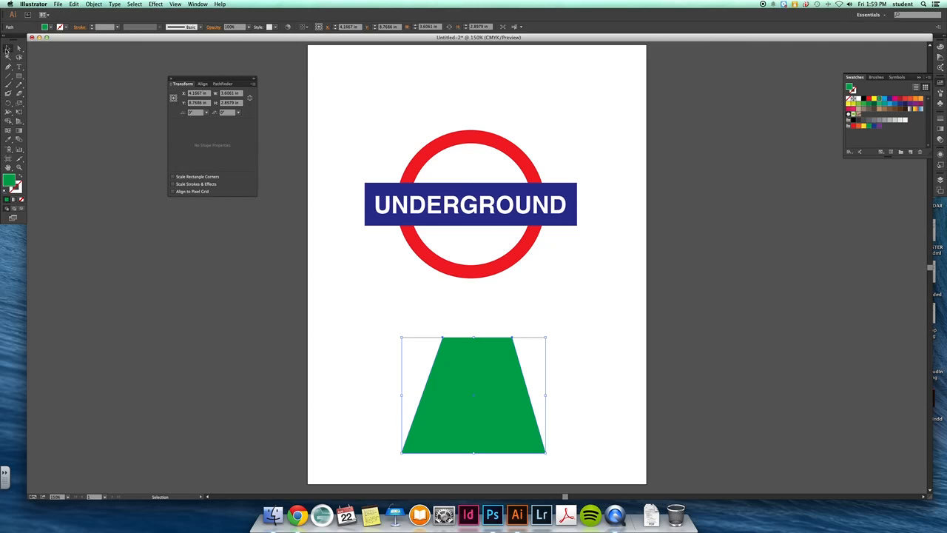
{"action": "left_click_drag", "start_coordinate": [474, 397], "coordinate": [465, 382]}
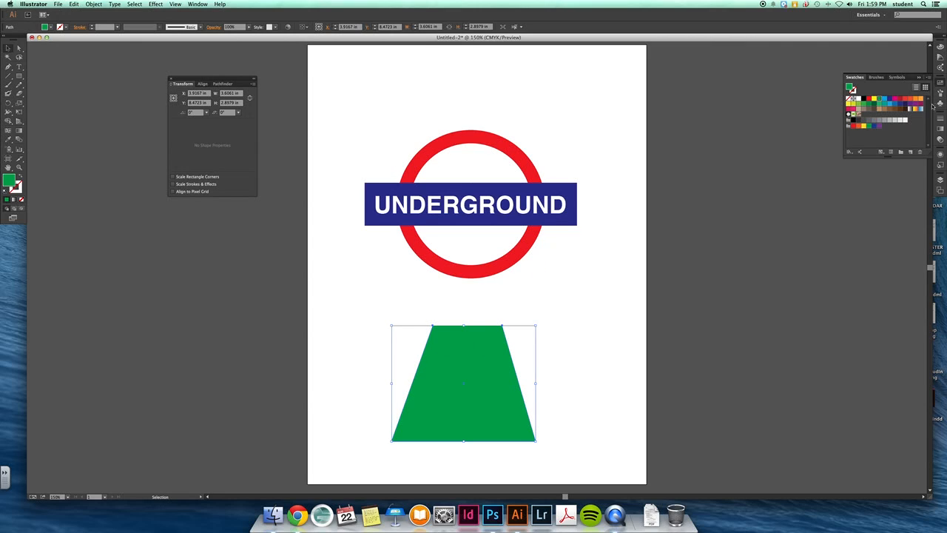
{"action": "mouse_move", "coordinate": [660, 177]}
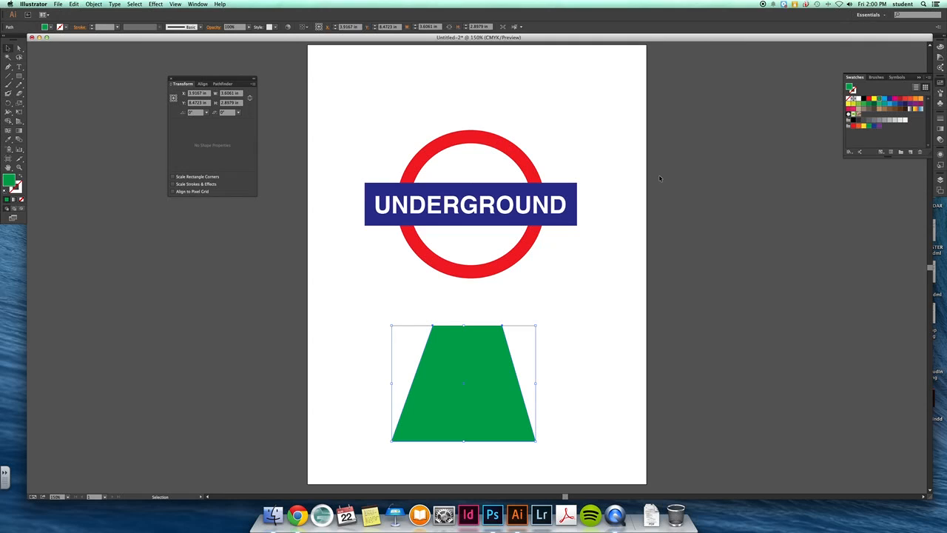
{"action": "mouse_move", "coordinate": [710, 72]}
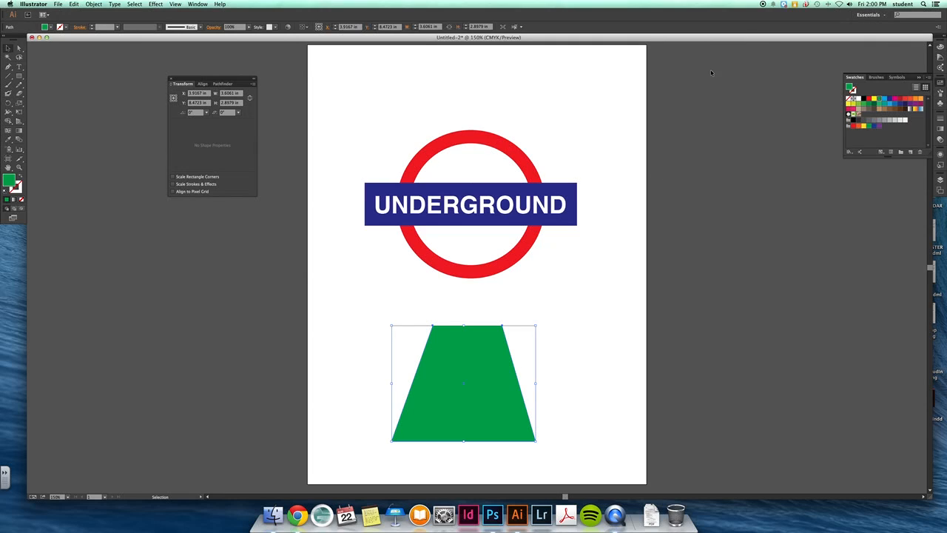